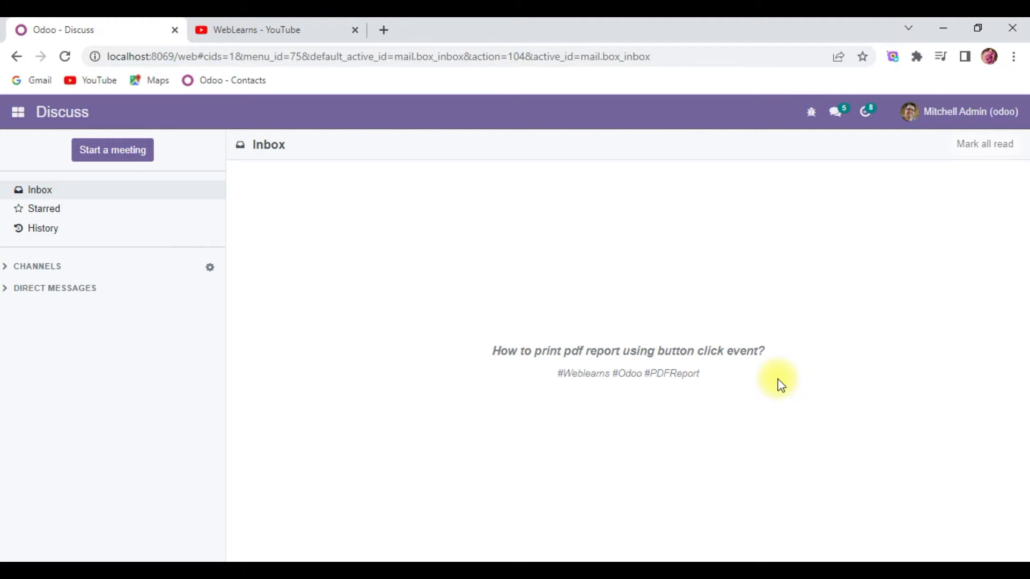
Switch from the Odoo Discuss inbox to the WebLearns YouTube channel tab
left_click(275, 30)
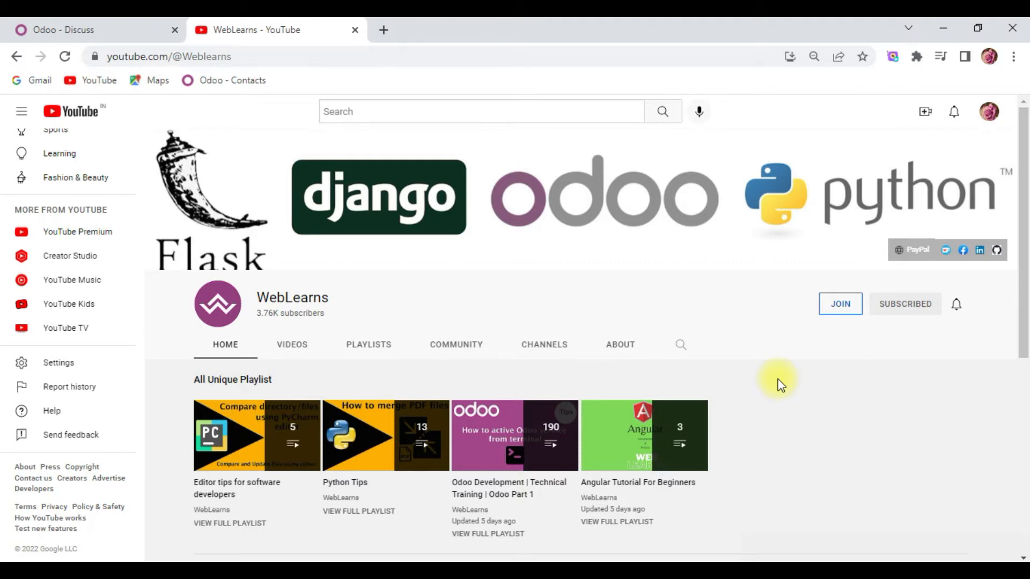
mouse_move(340, 331)
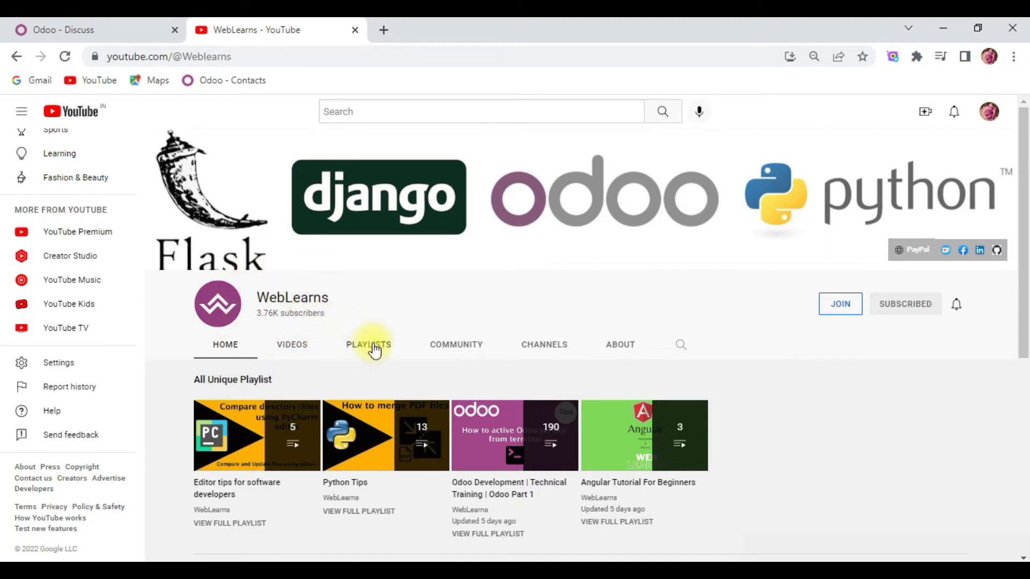
Browse the channel's playlists and page through the Odoo Development row
left_click(368, 344)
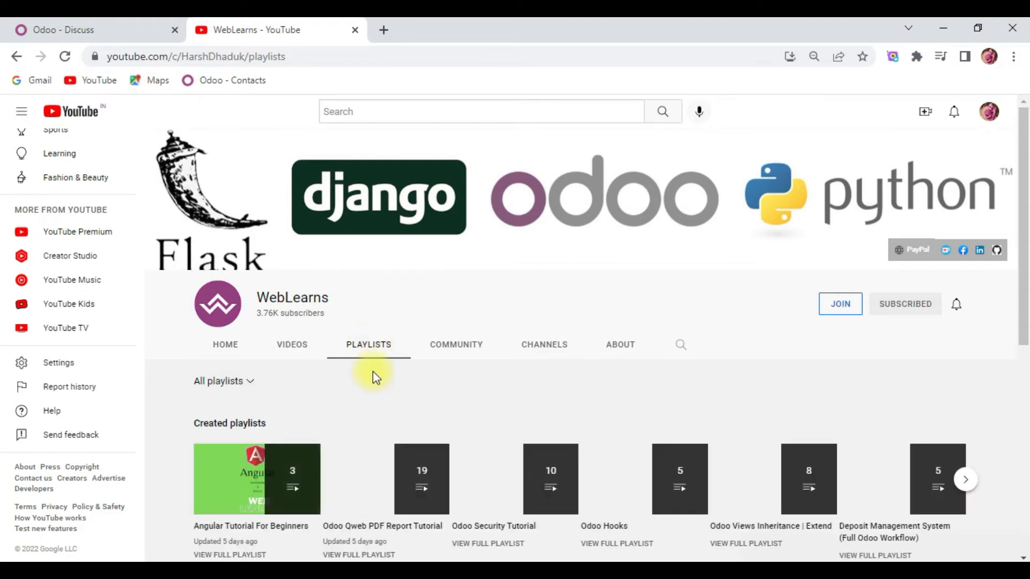
scroll("down", 3)
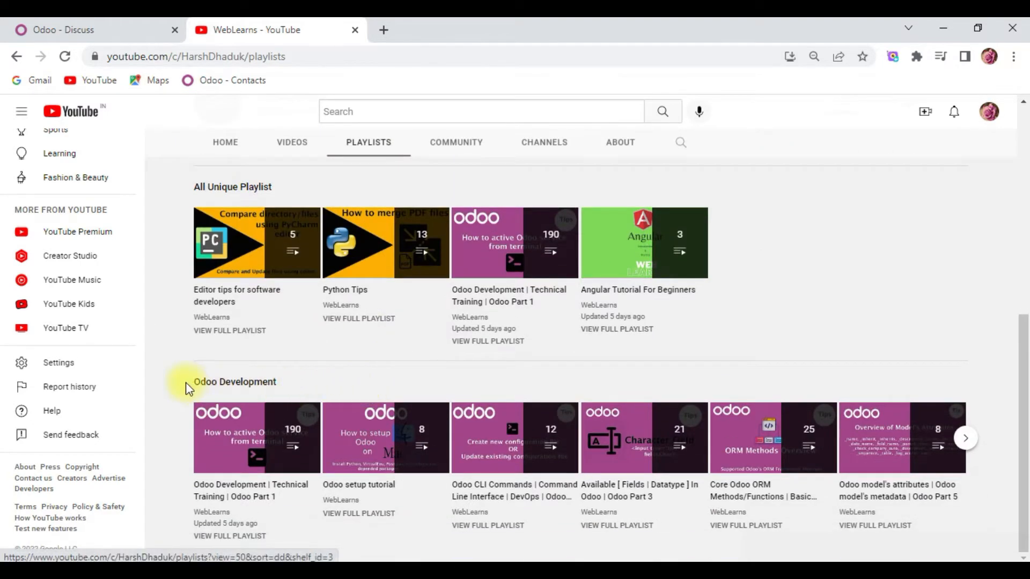
mouse_move(238, 438)
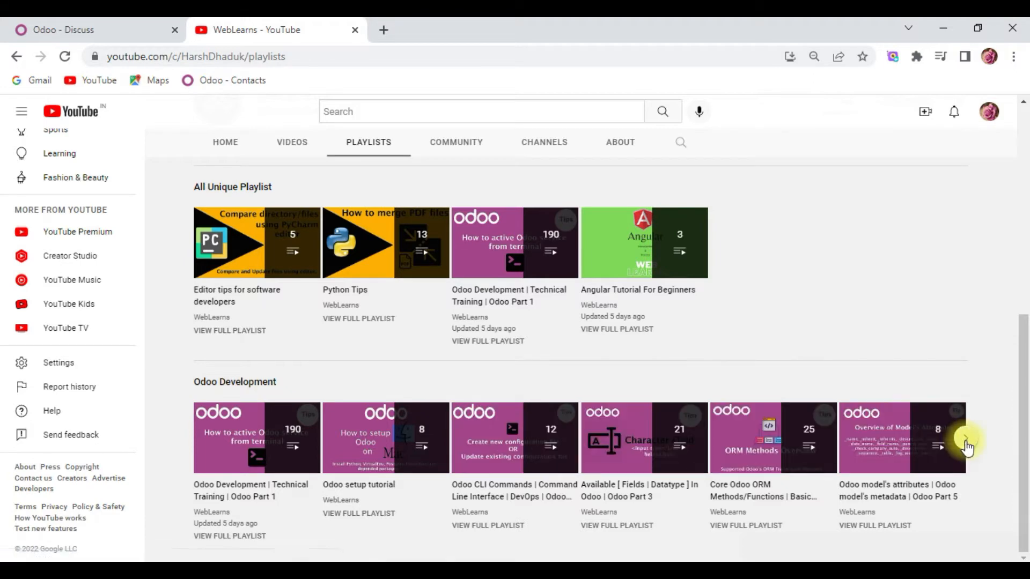
left_click(938, 446)
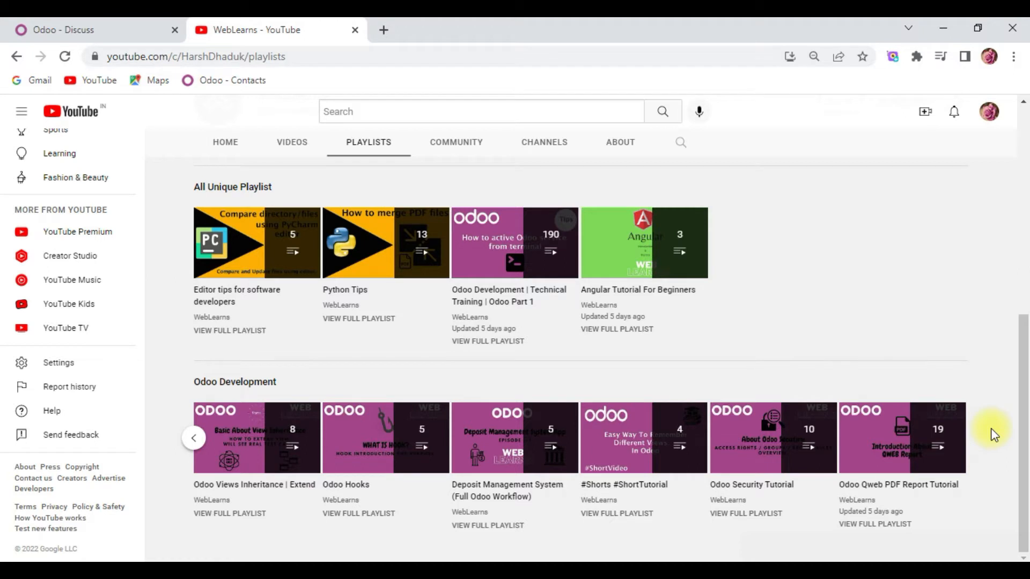
mouse_move(635, 151)
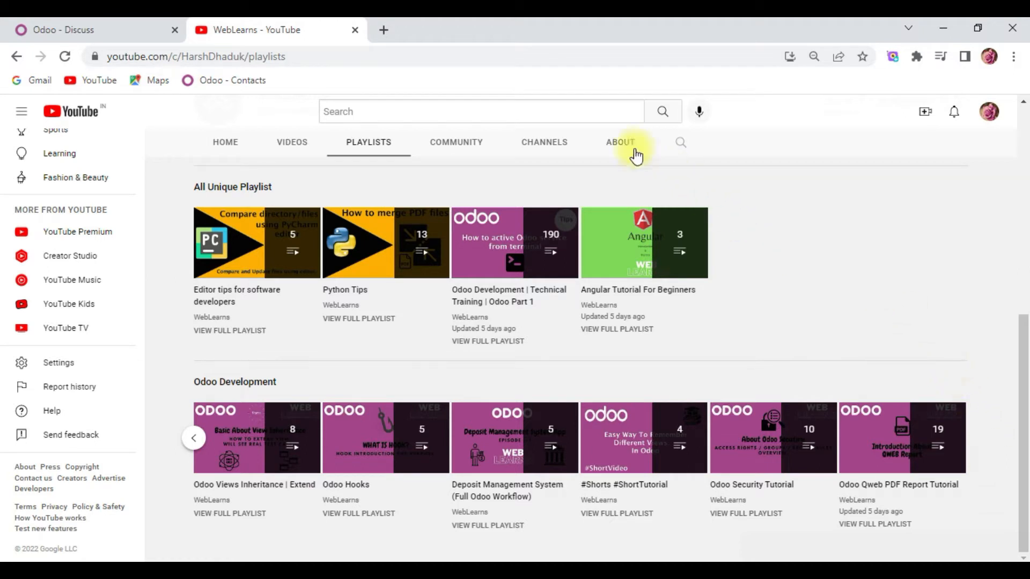
Read the channel's About description, then return to the Odoo Discuss inbox
left_click(619, 142)
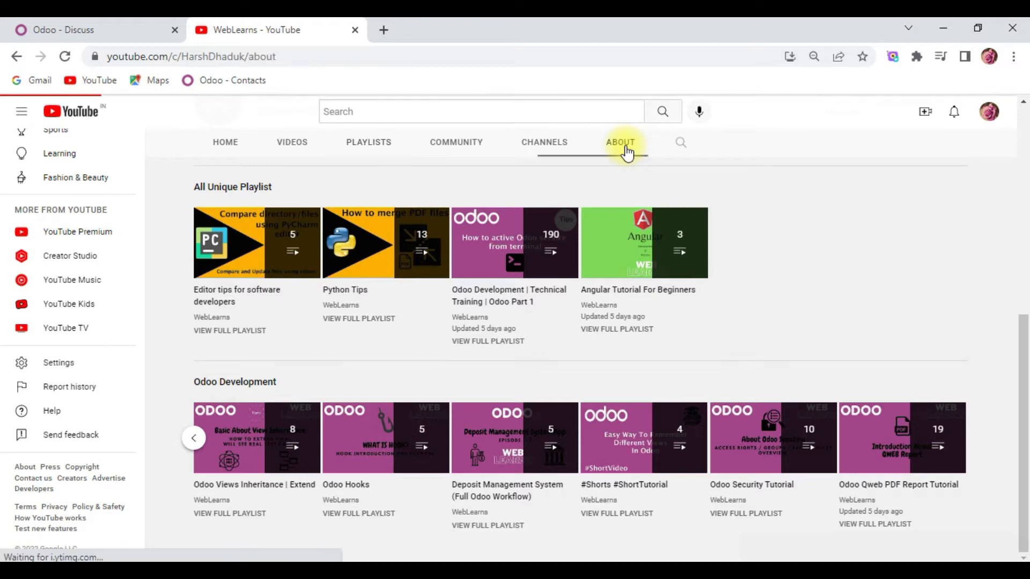
left_click(618, 142)
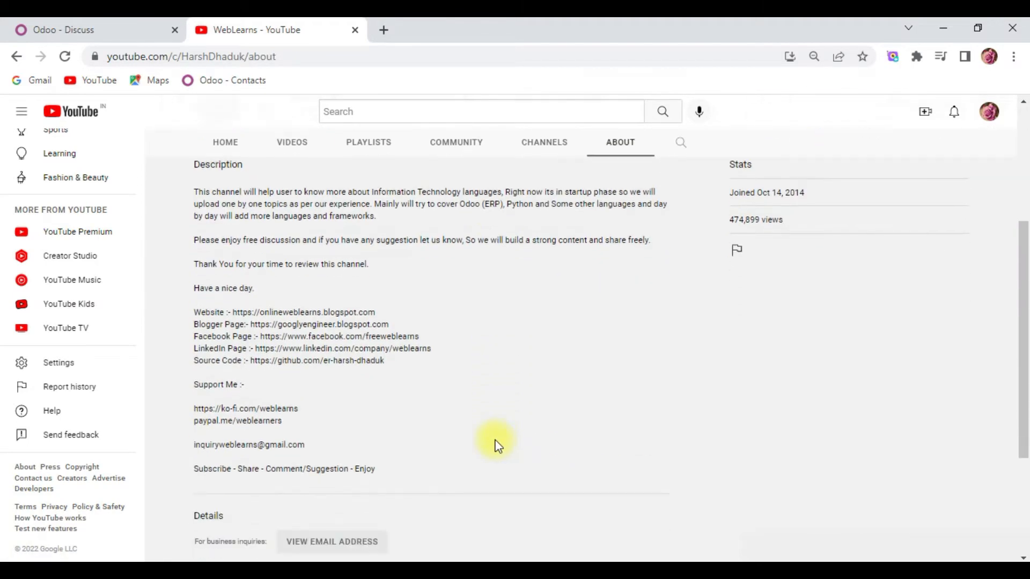
double_click(248, 444)
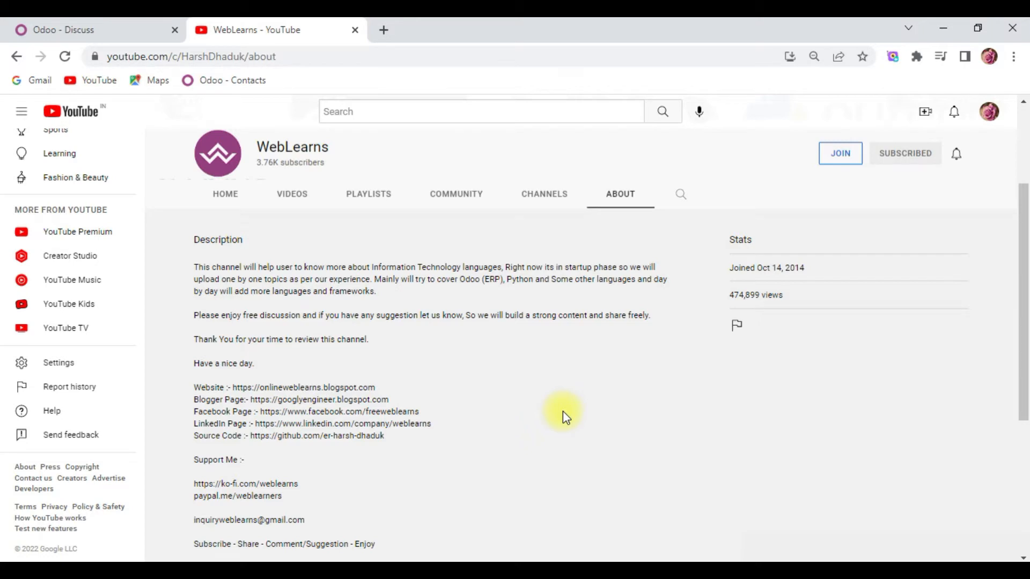
scroll("down", 3)
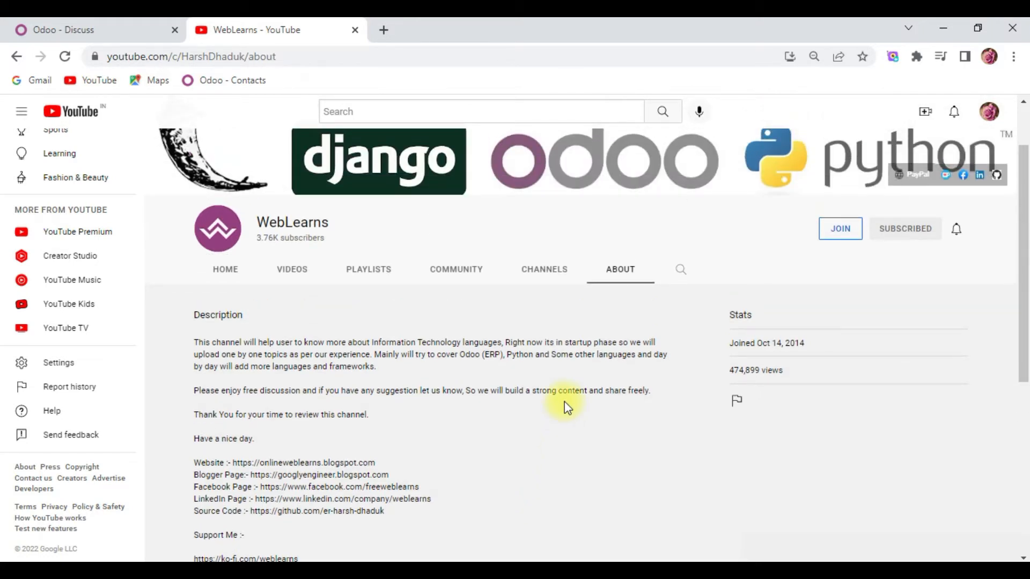
scroll("down", 3)
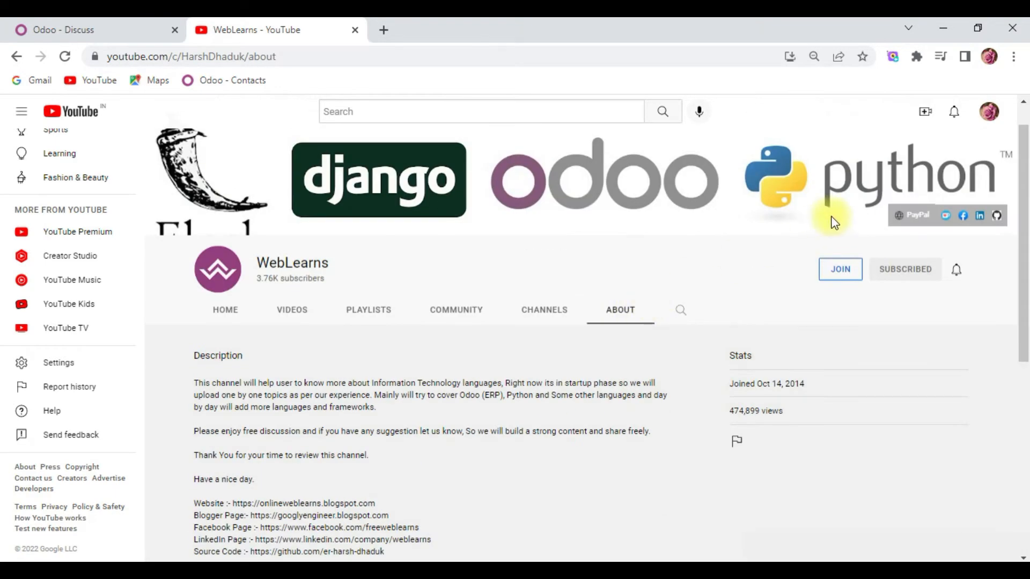
mouse_move(390, 394)
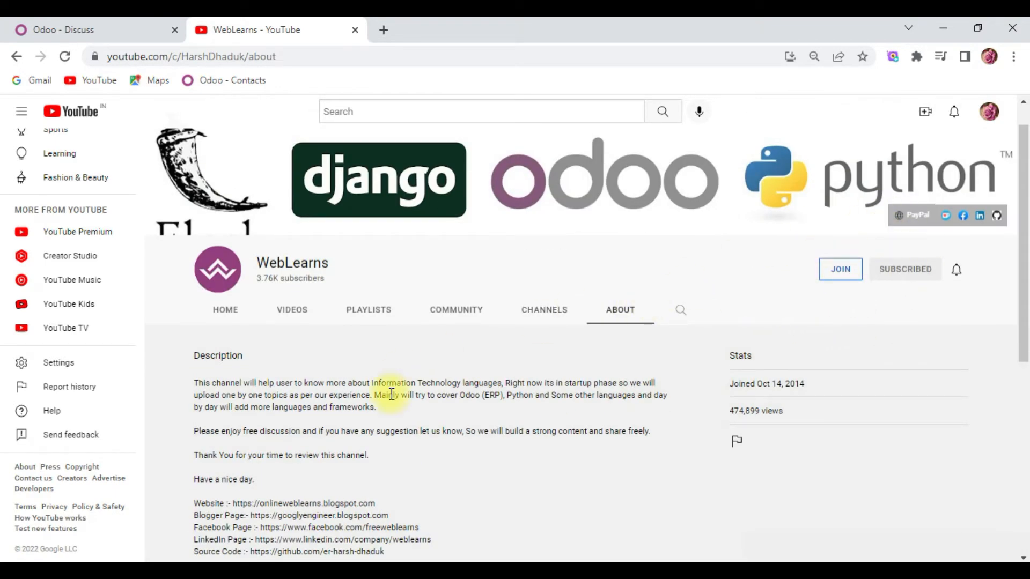
left_click(92, 30)
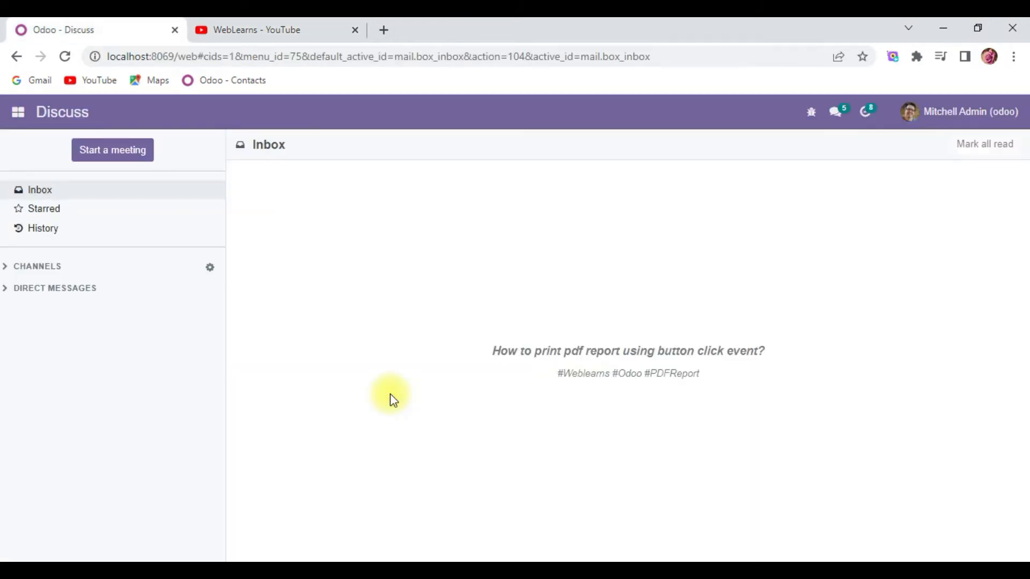
From the Student Profile list, print the Custom Student Card report for Sunny Student CSV
left_click(18, 112)
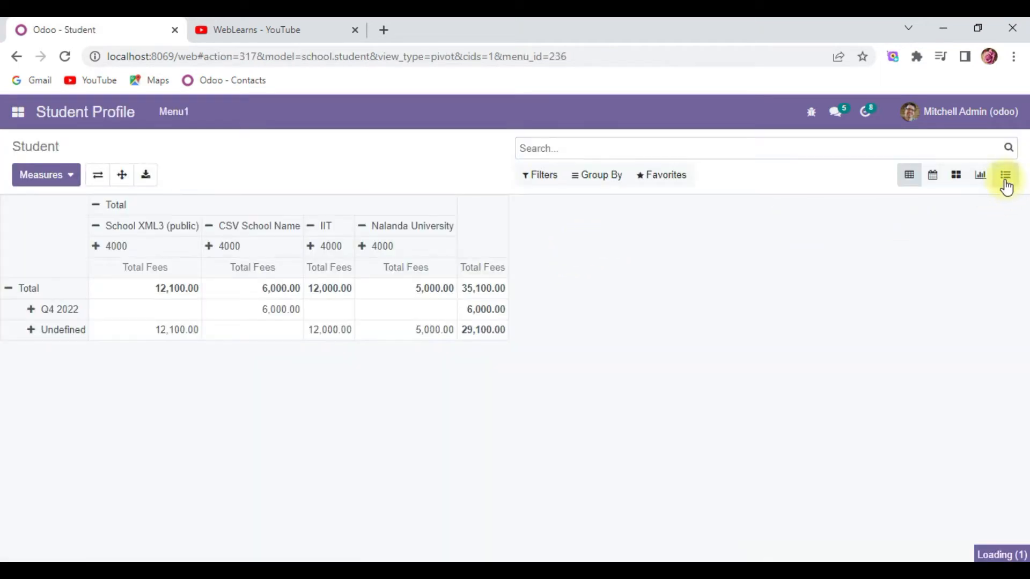
left_click(1004, 174)
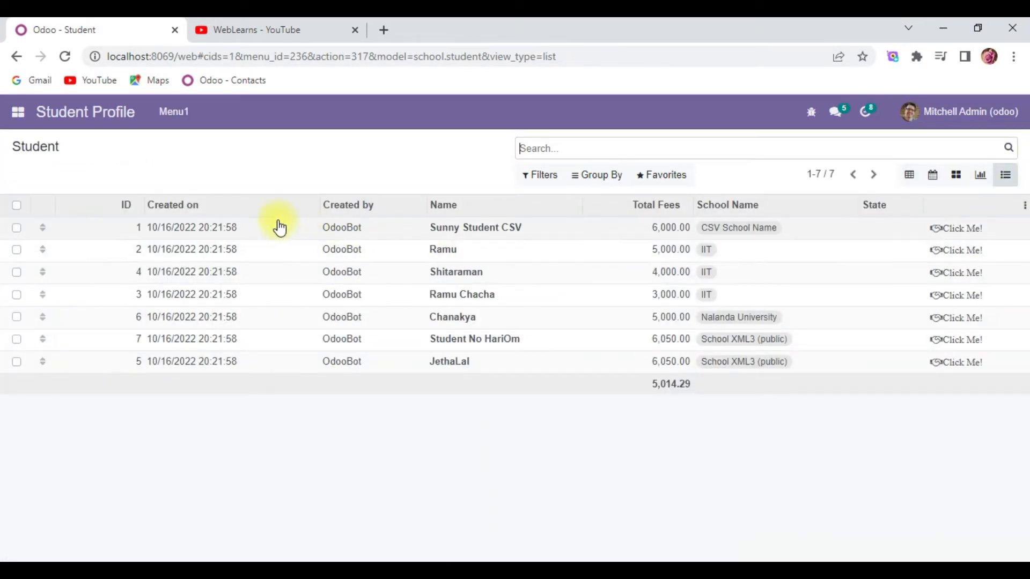
left_click(475, 227)
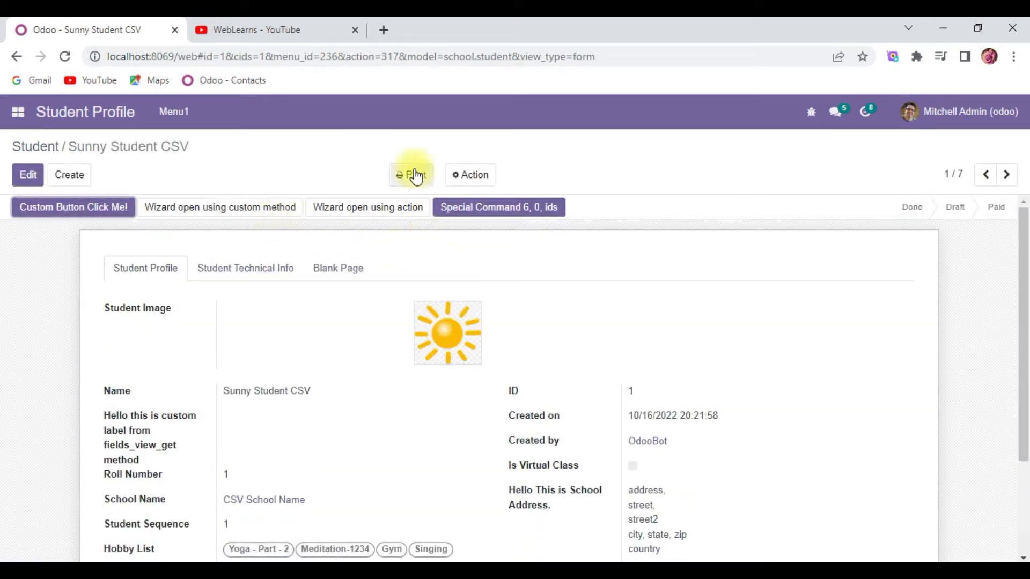
left_click(411, 175)
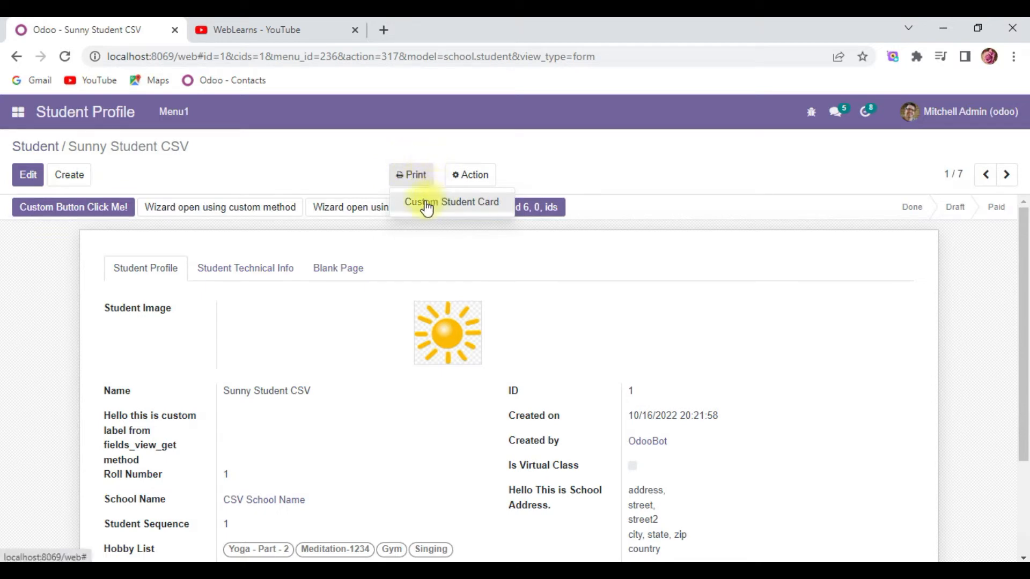
left_click(451, 202)
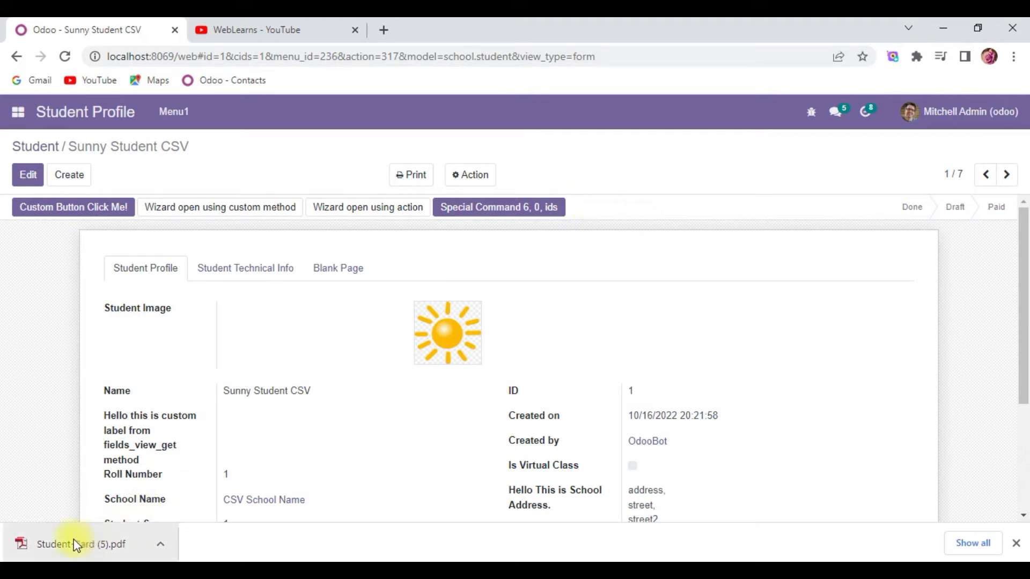
Review the downloaded Student Card PDF in Chrome, then return to the Sunny Student CSV form
left_click(80, 544)
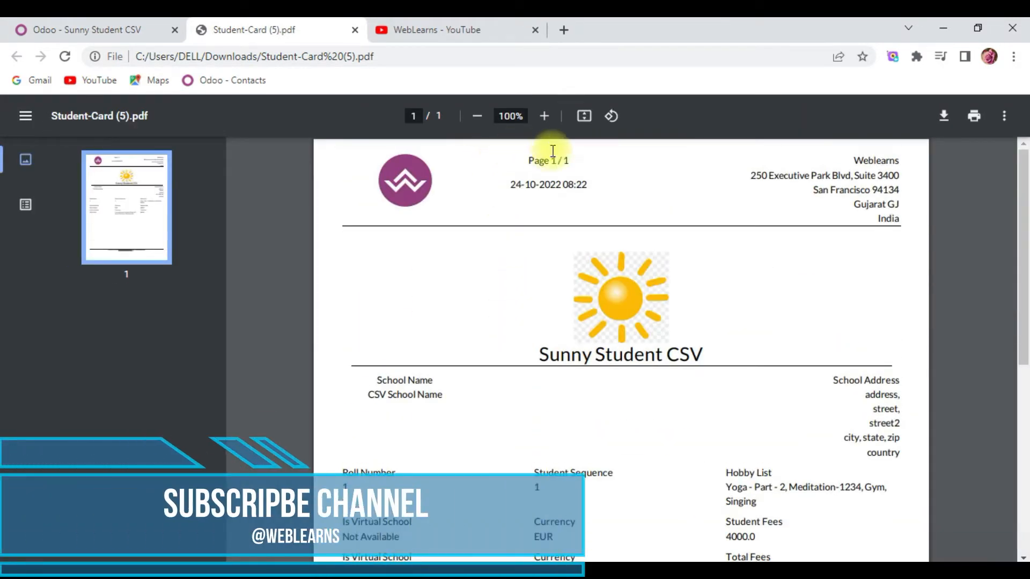
scroll("down", 3)
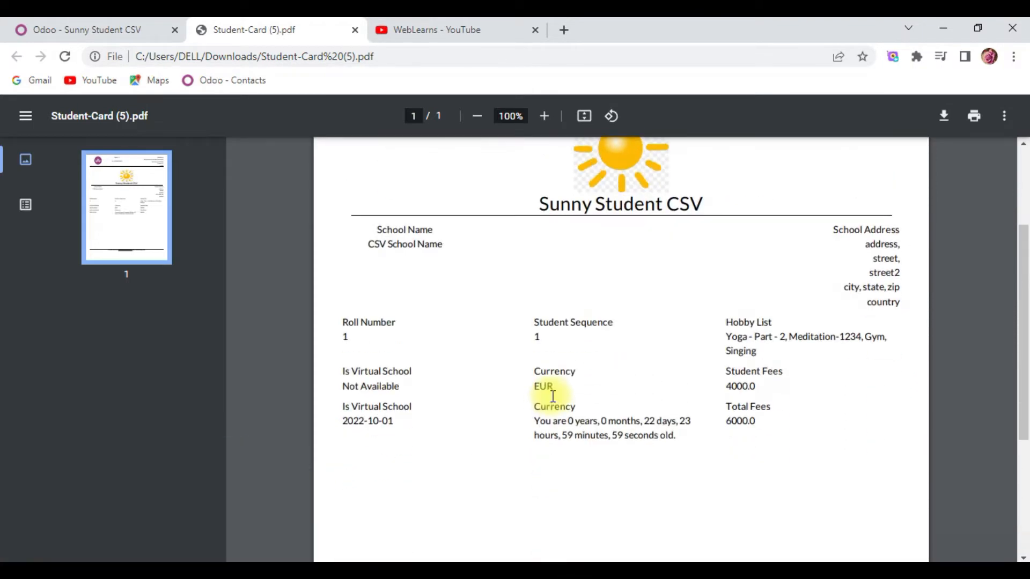
mouse_move(616, 349)
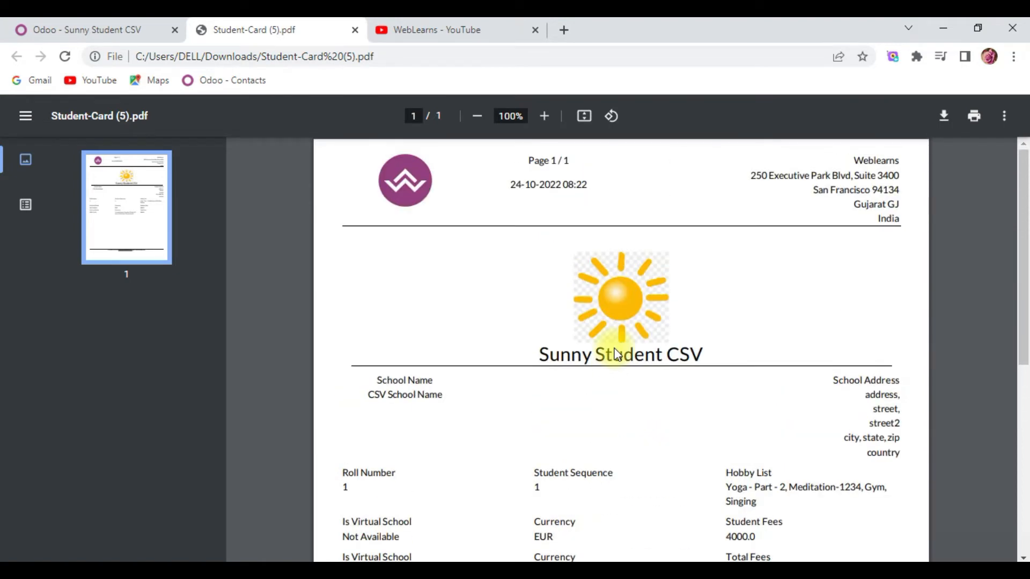
mouse_move(649, 255)
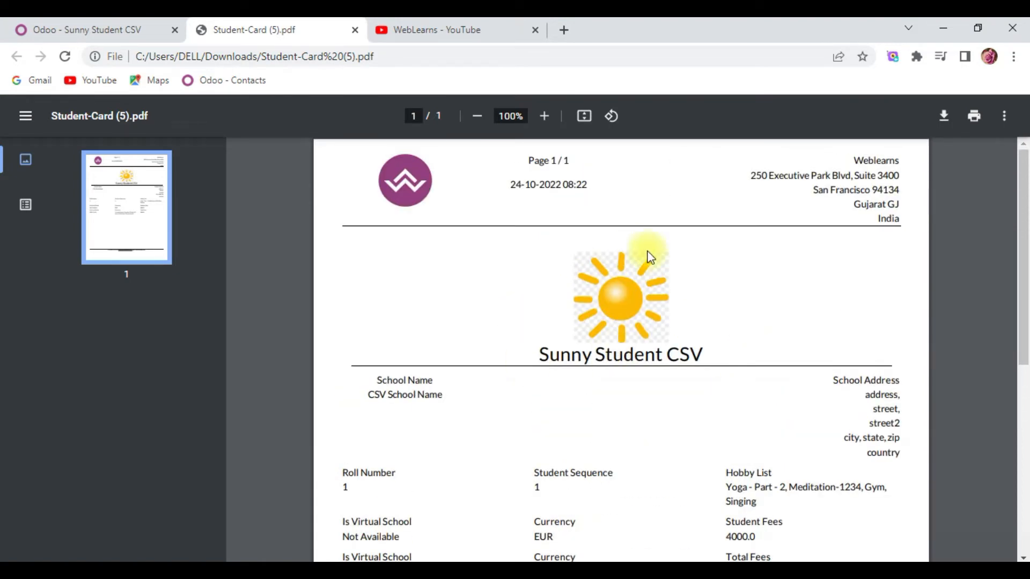
scroll("down", 3)
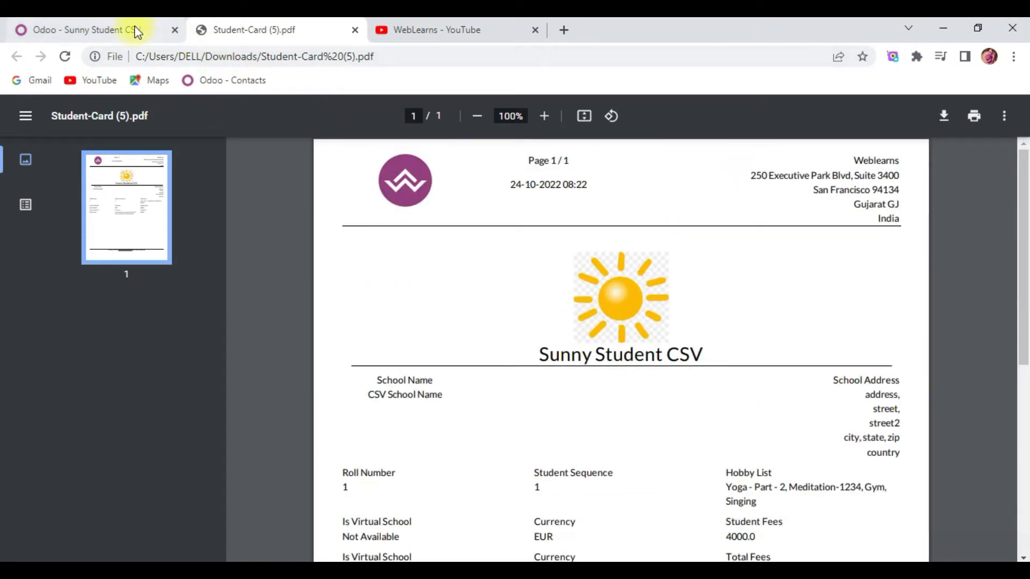
left_click(83, 30)
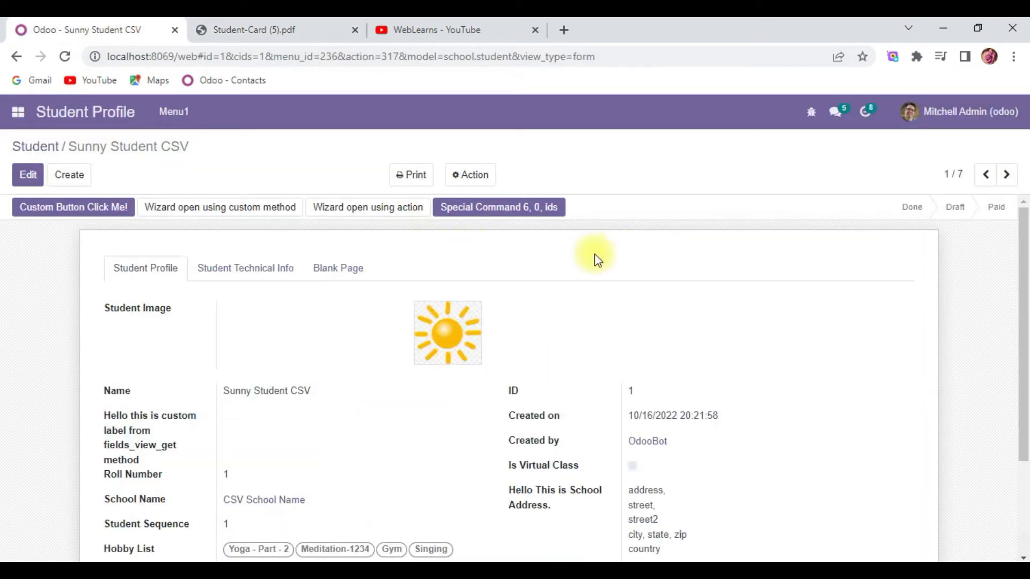
mouse_move(607, 229)
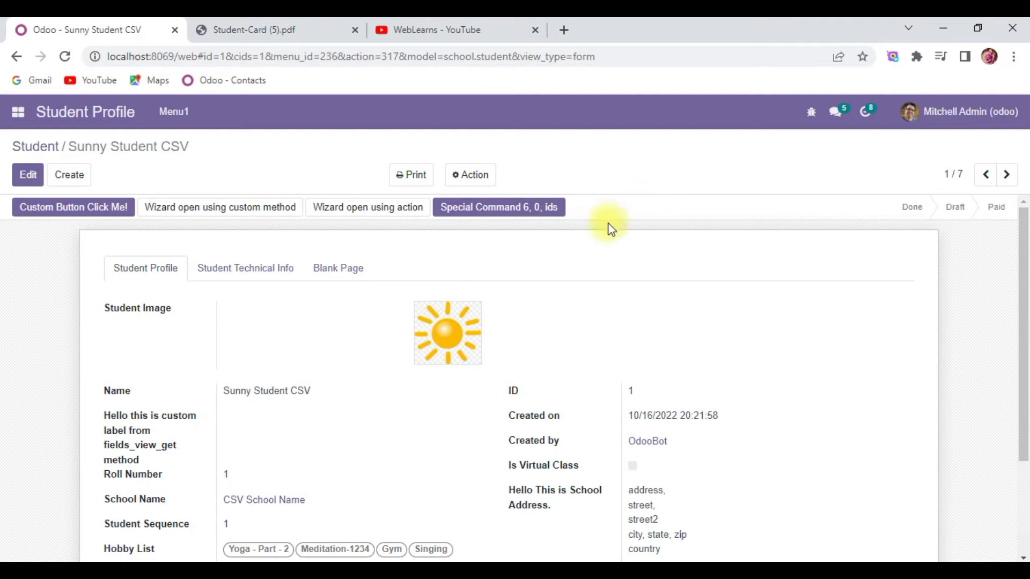
mouse_move(609, 215)
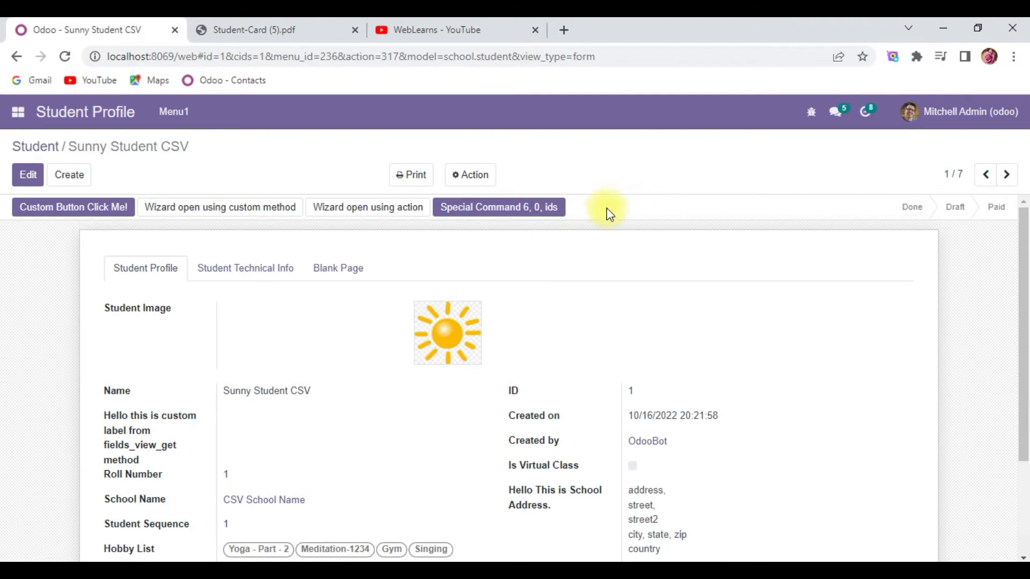
mouse_move(404, 304)
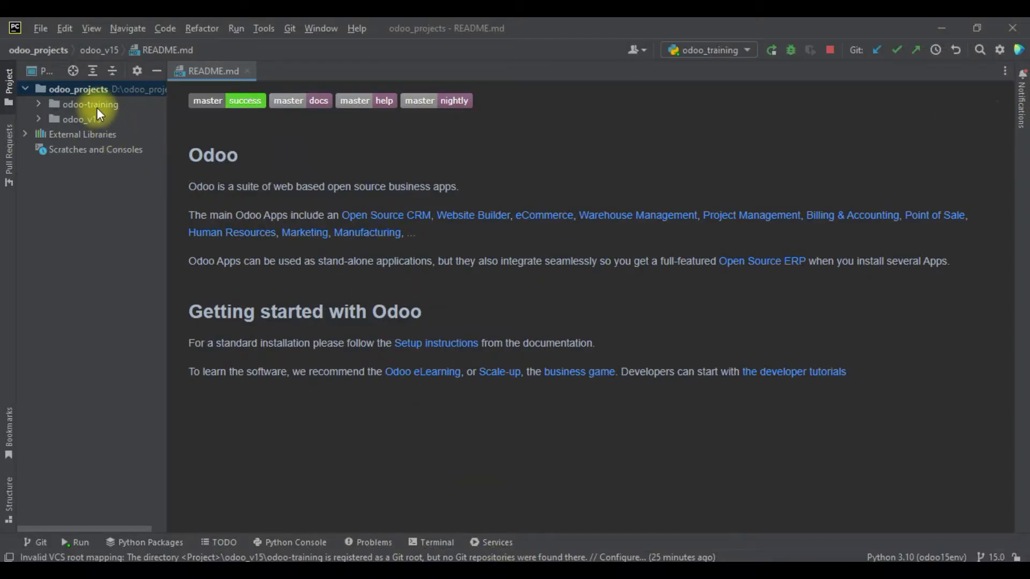
Open odoo_v15/custom_addons/school_student/models/models.py in the editor
left_click(82, 119)
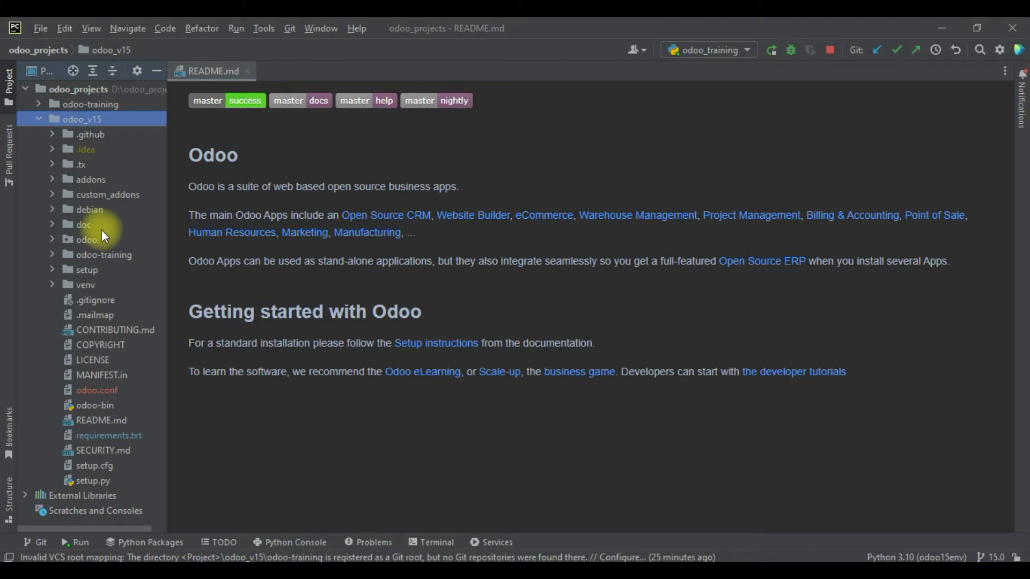
left_click(107, 194)
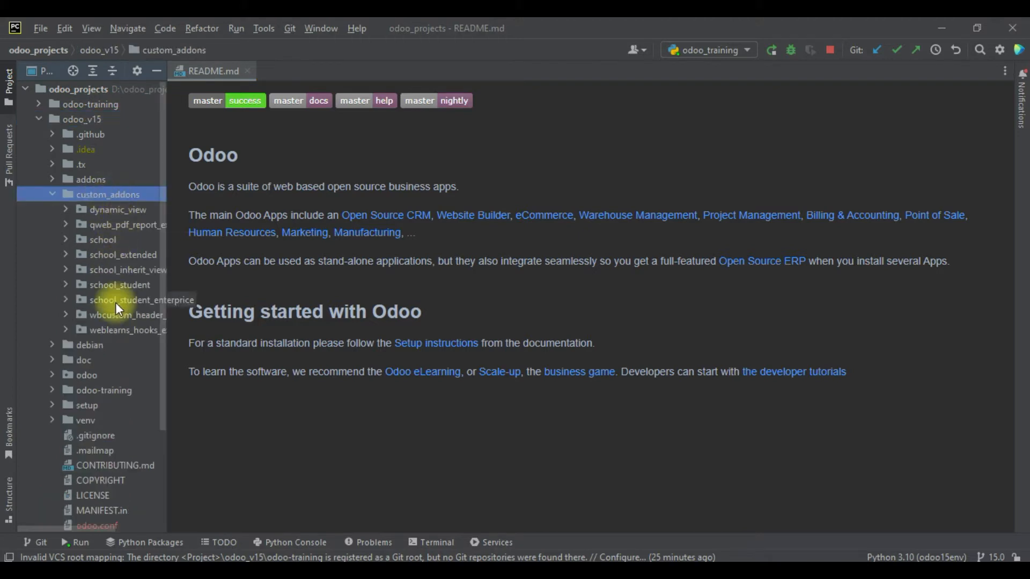
left_click(119, 284)
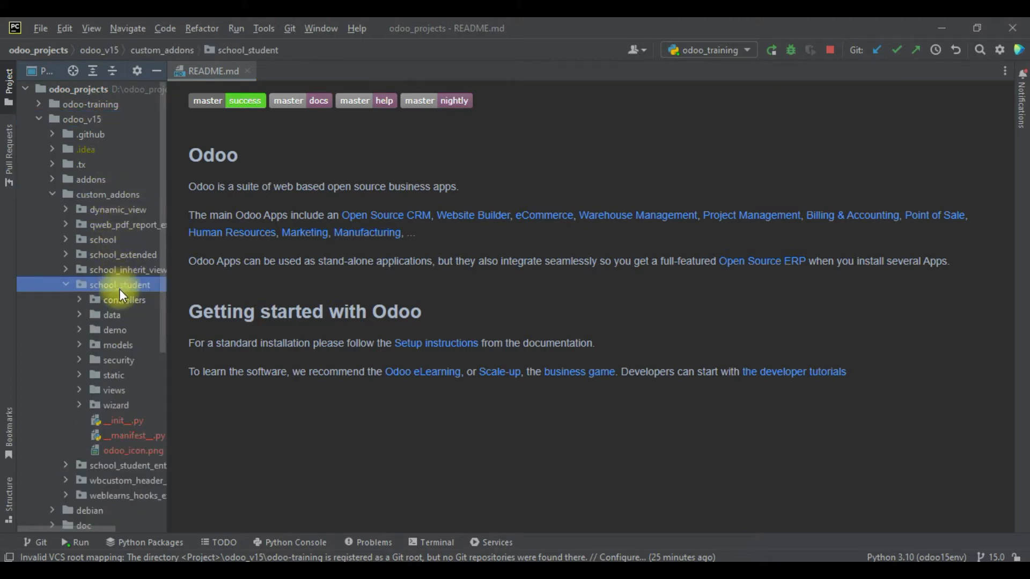
left_click(116, 344)
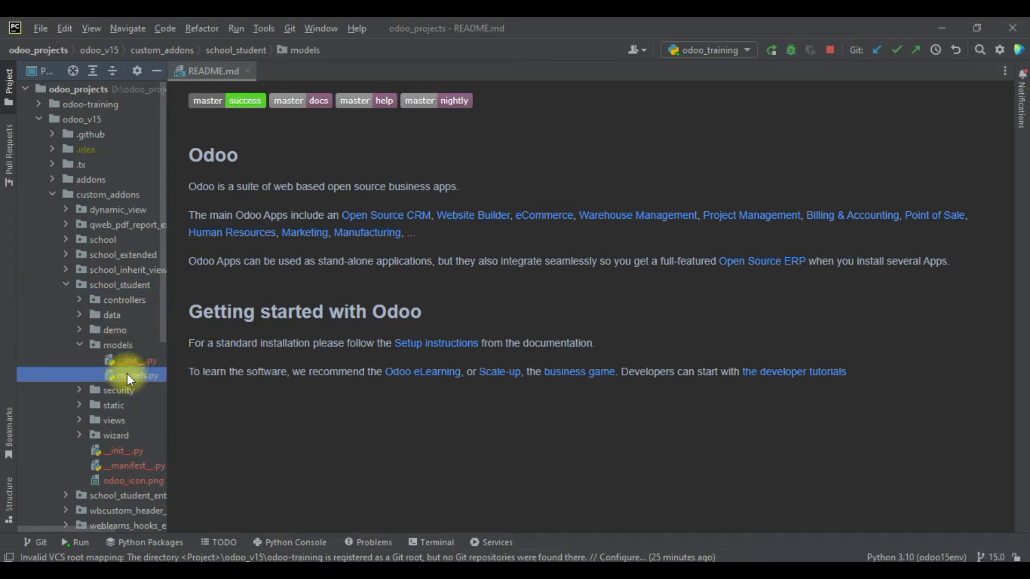
double_click(139, 375)
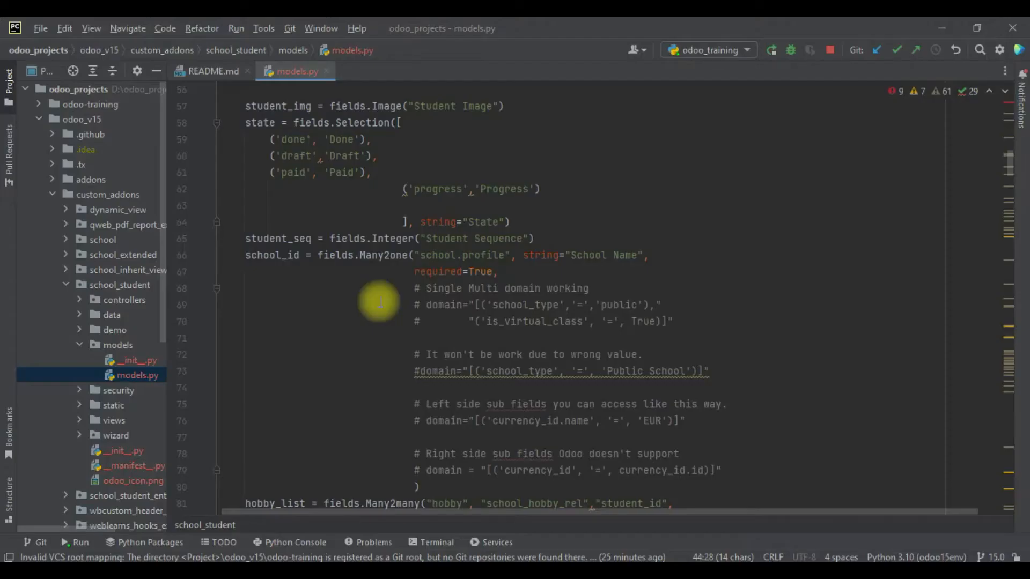
Below _sql_constraints, write def print_custom_report(self): return self.env.ref("")
scroll("down", 3)
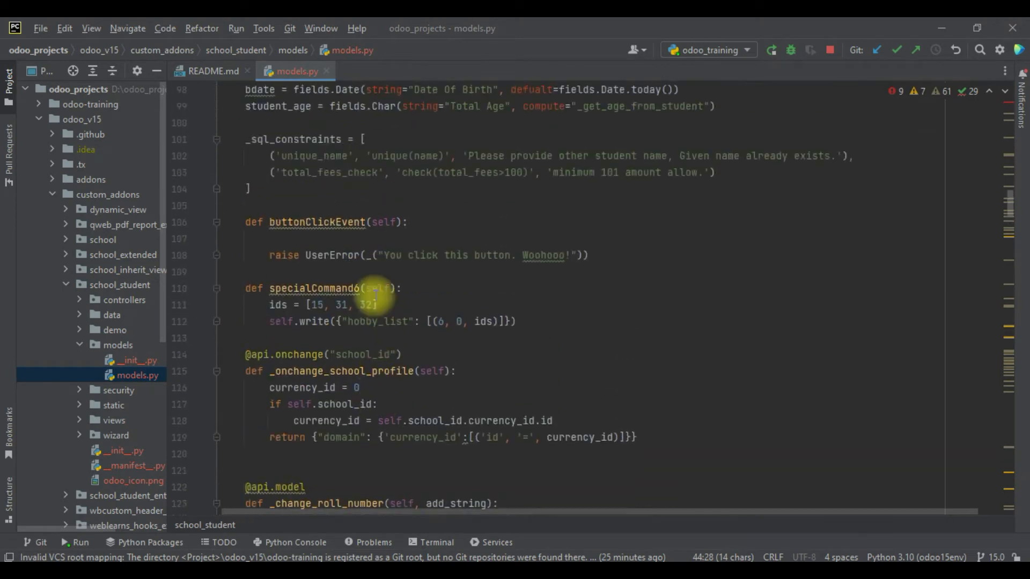
left_click(437, 221)
type("def")
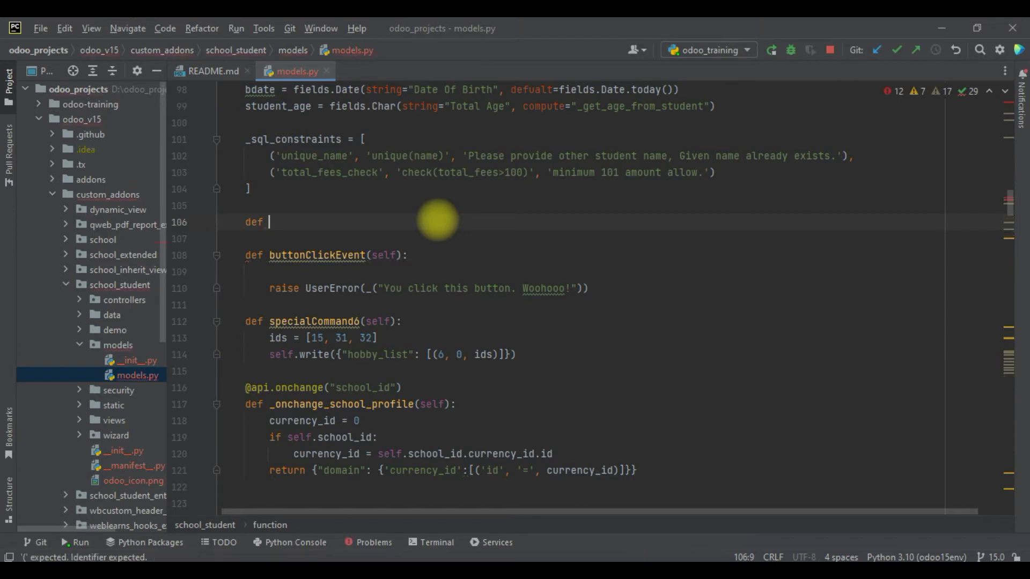
type("print_")
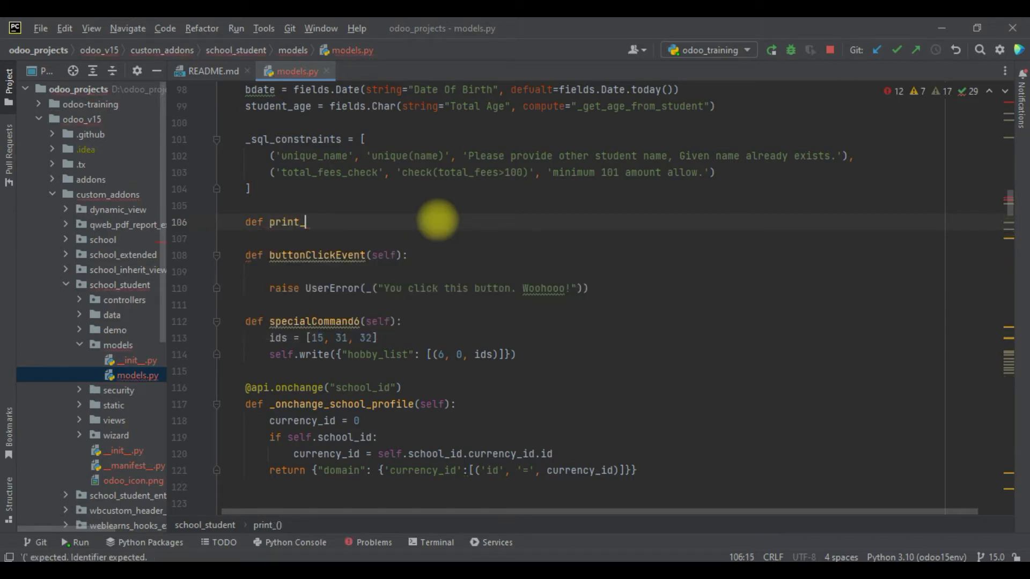
type("custom_report(self):")
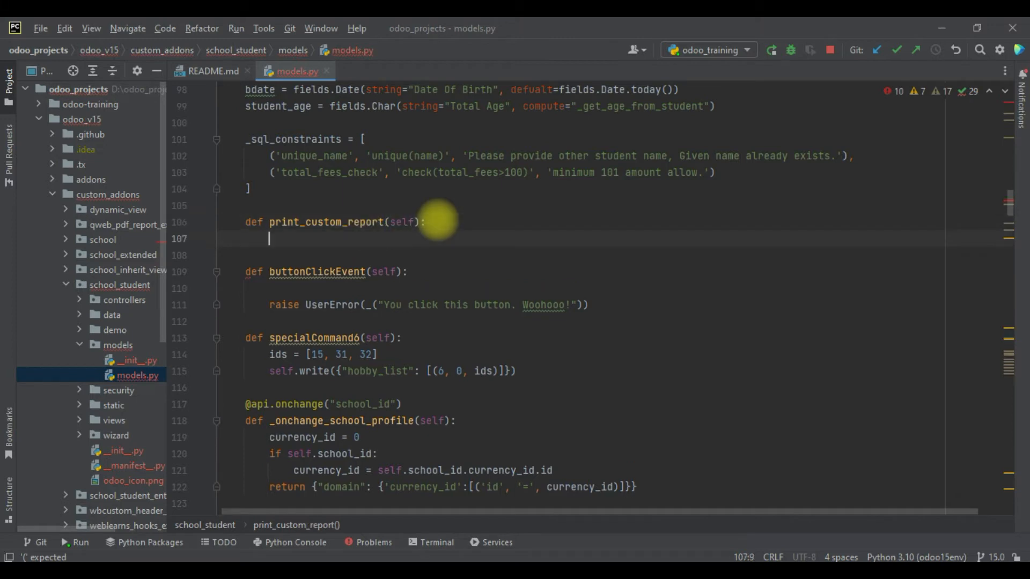
type("return")
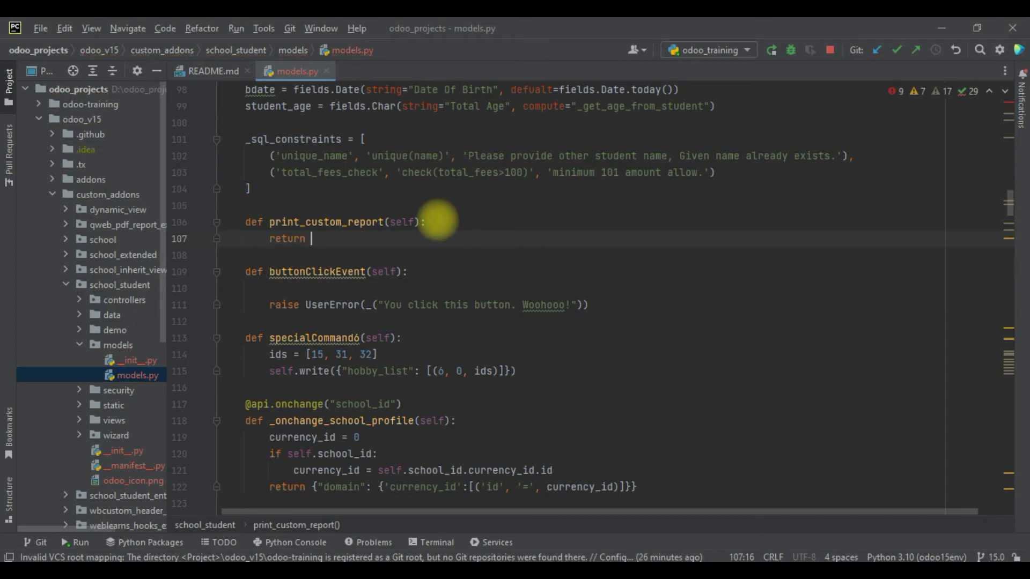
type("self.e")
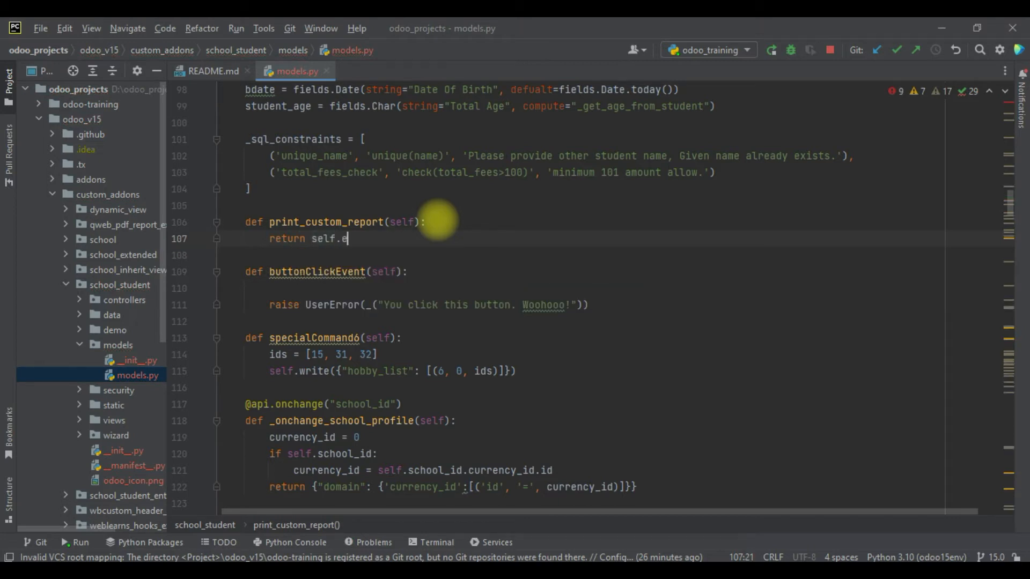
type("nv.e")
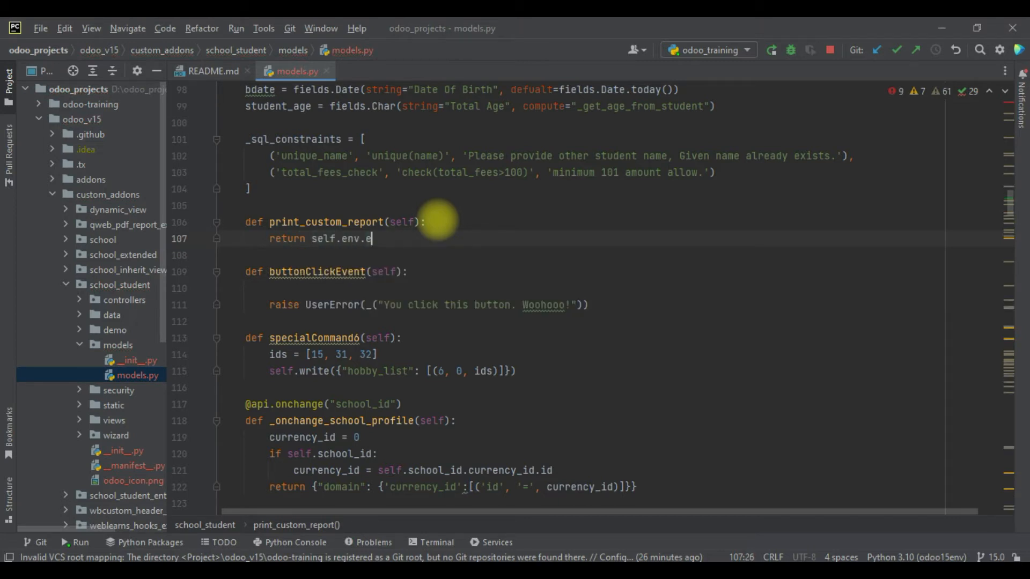
type("ref(\"\")")
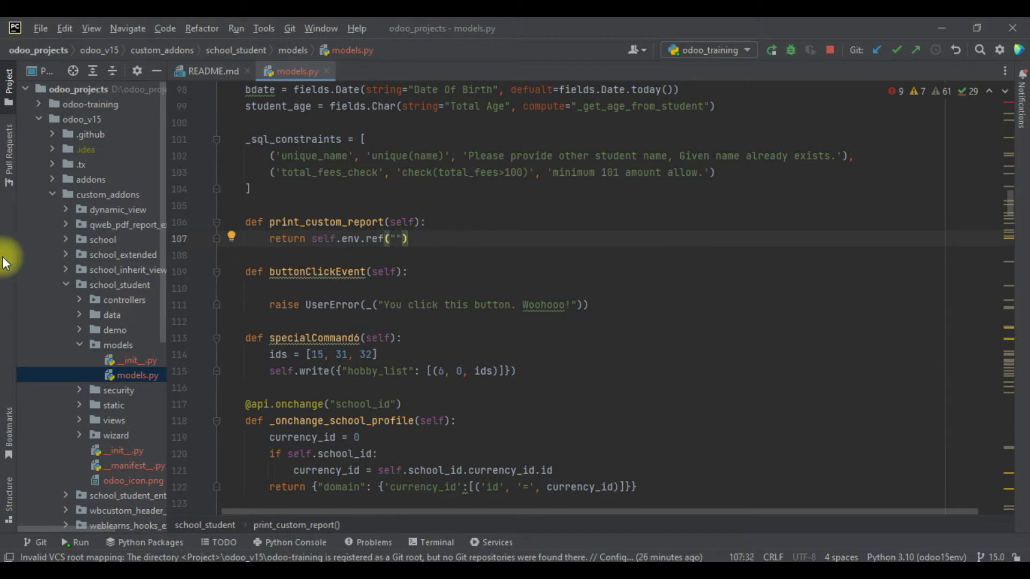
scroll("down", 3)
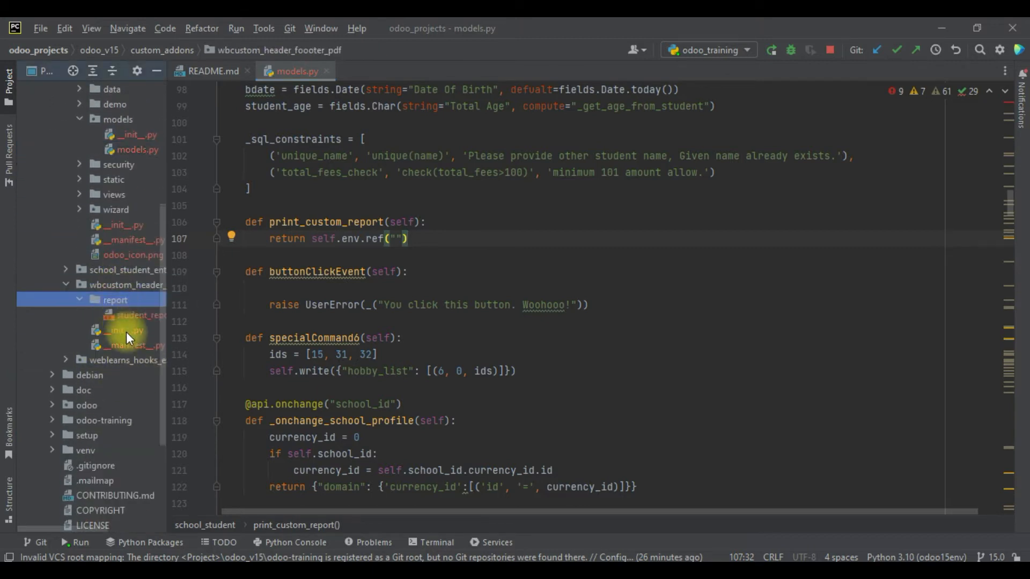
Take school_student_profile_report_temp from student_report_template.xml into the ref("") call
double_click(138, 314)
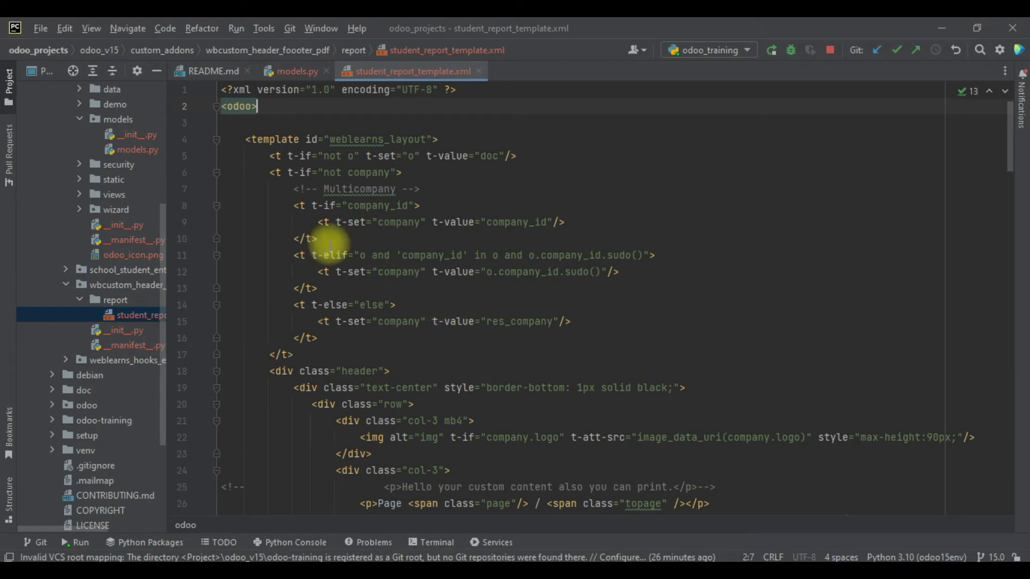
mouse_move(365, 334)
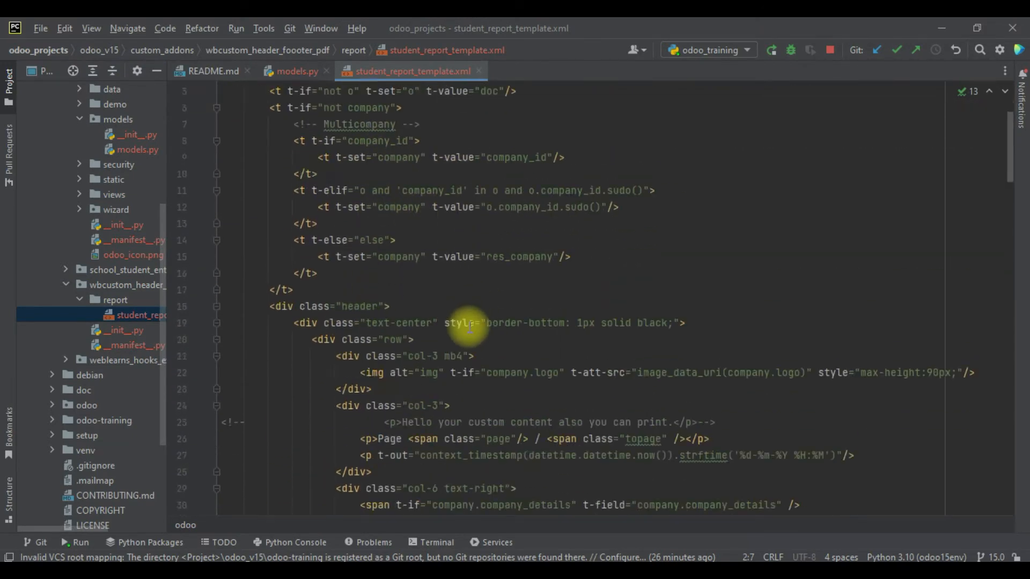
scroll("down", 3)
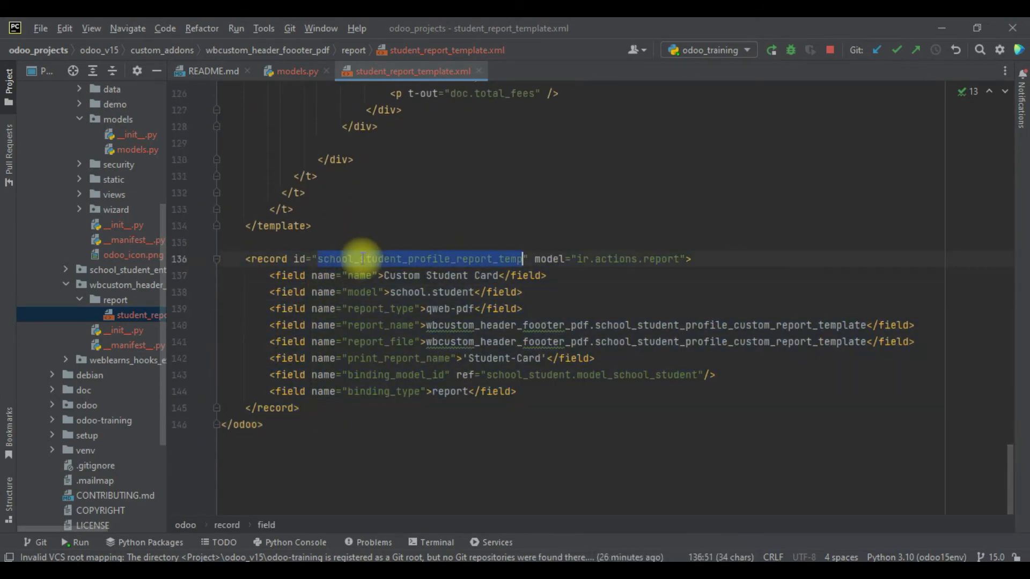
left_click(292, 71)
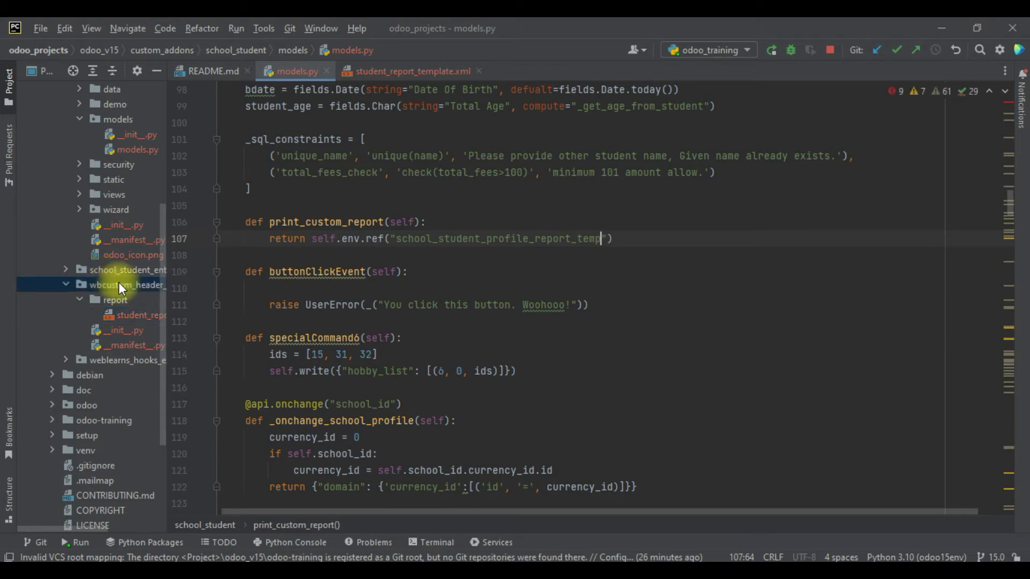
Qualify the reference as wbcustom_header_foooter_pdf.school_student_profile_report_temp
left_click(125, 286)
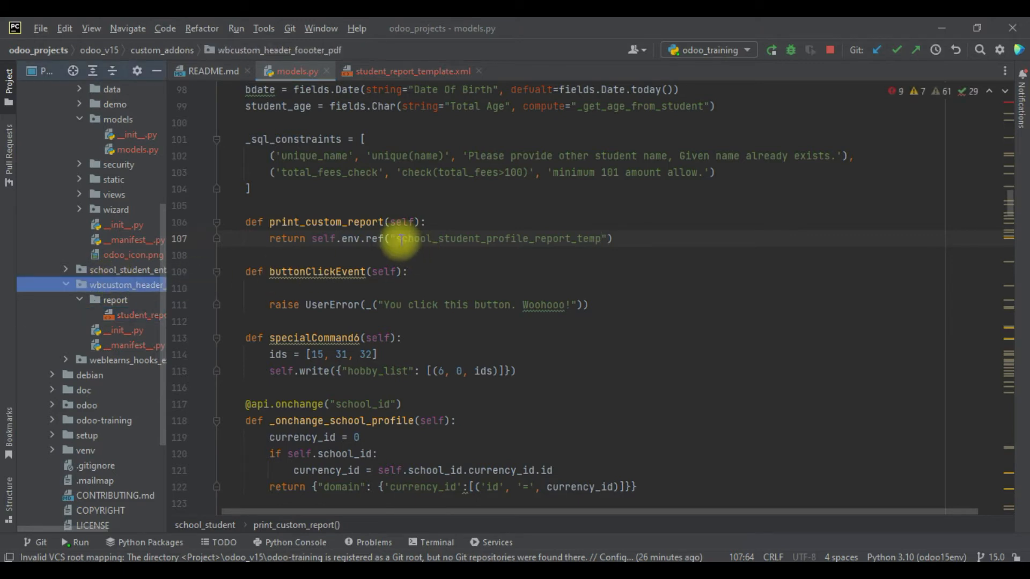
type("wbcustom_header_foooter_pdf")
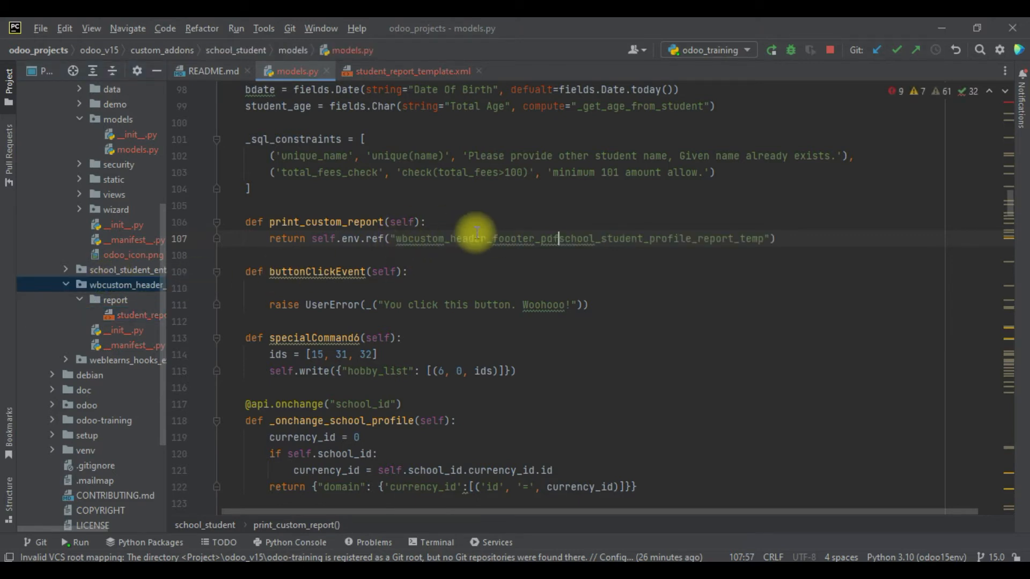
double_click(460, 238)
type(".")
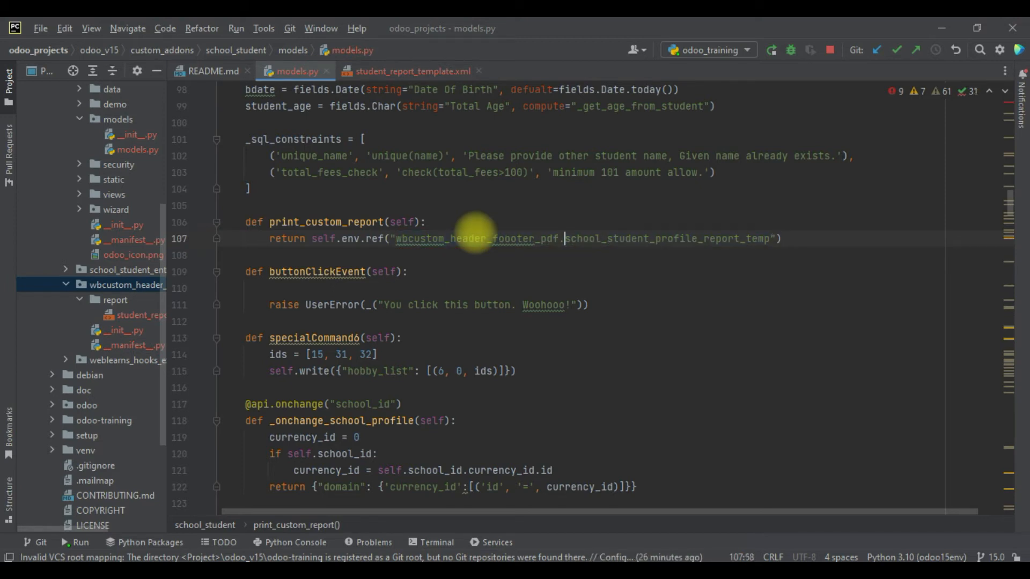
double_click(473, 238)
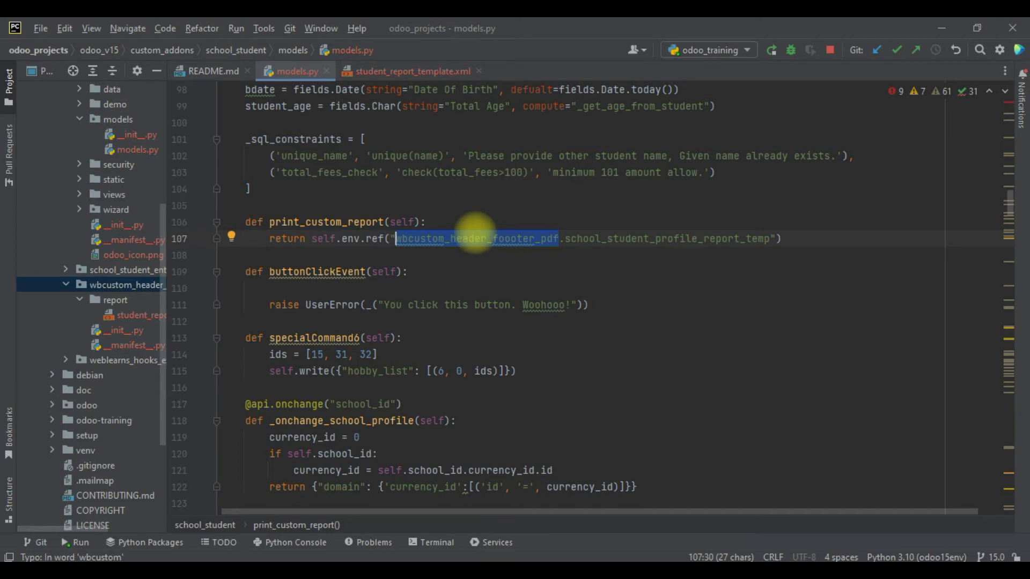
mouse_move(63, 176)
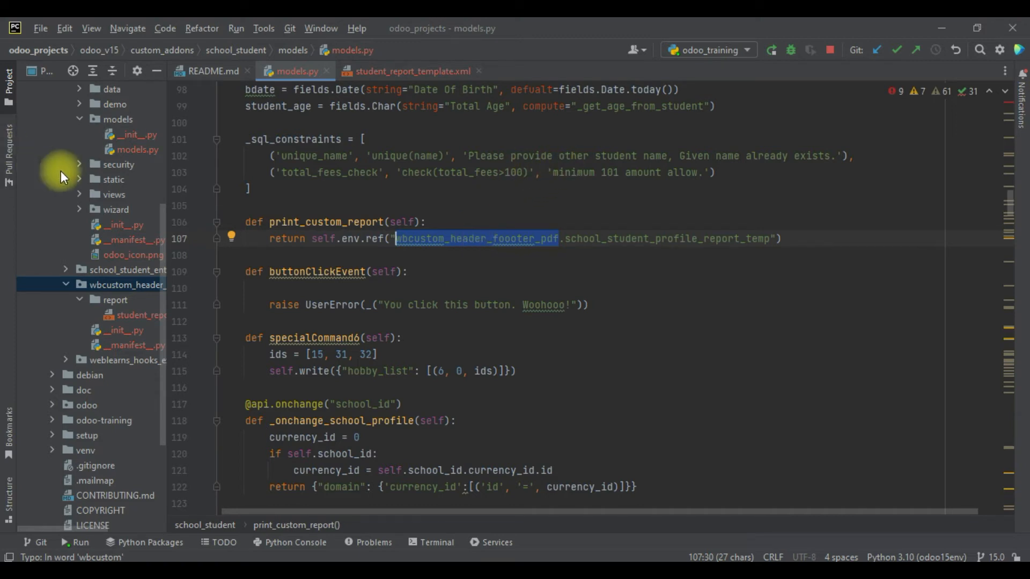
left_click(120, 239)
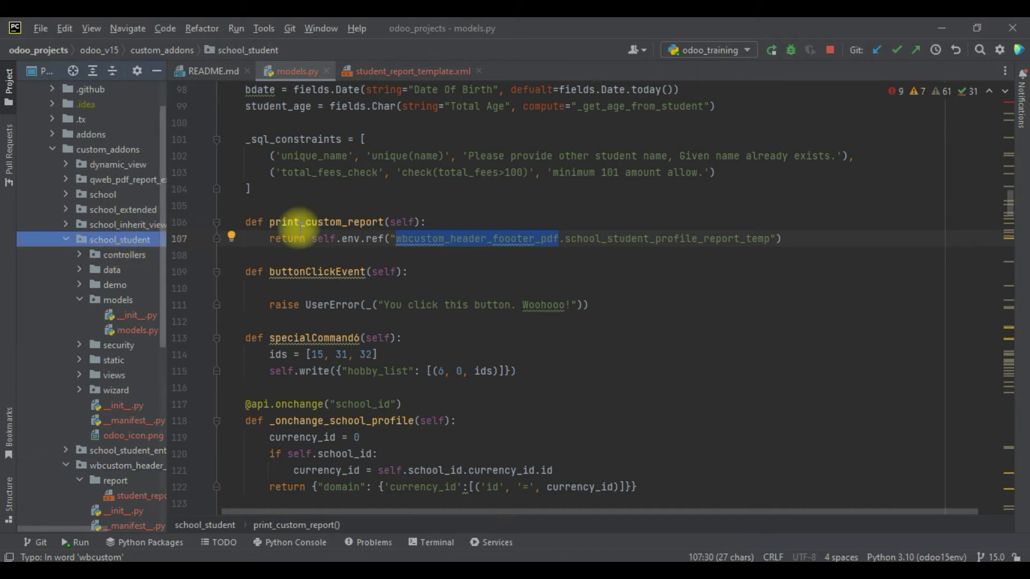
mouse_move(502, 243)
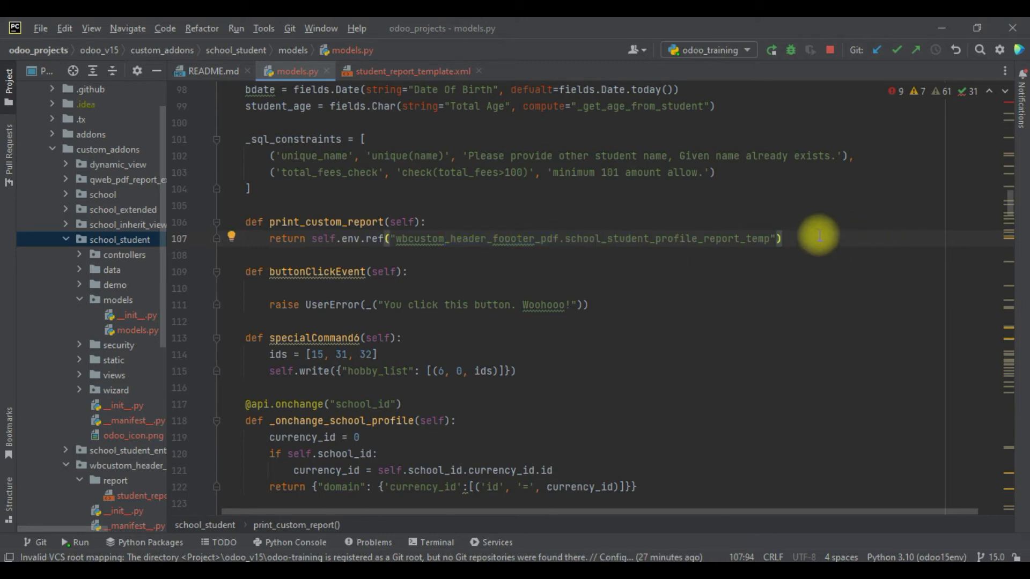
type(".")
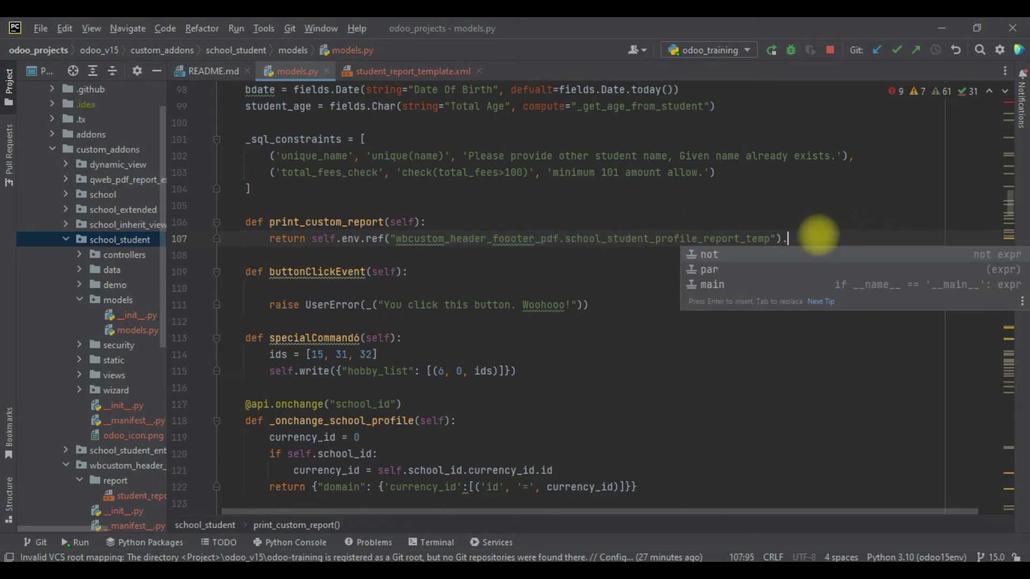
type(".report_")
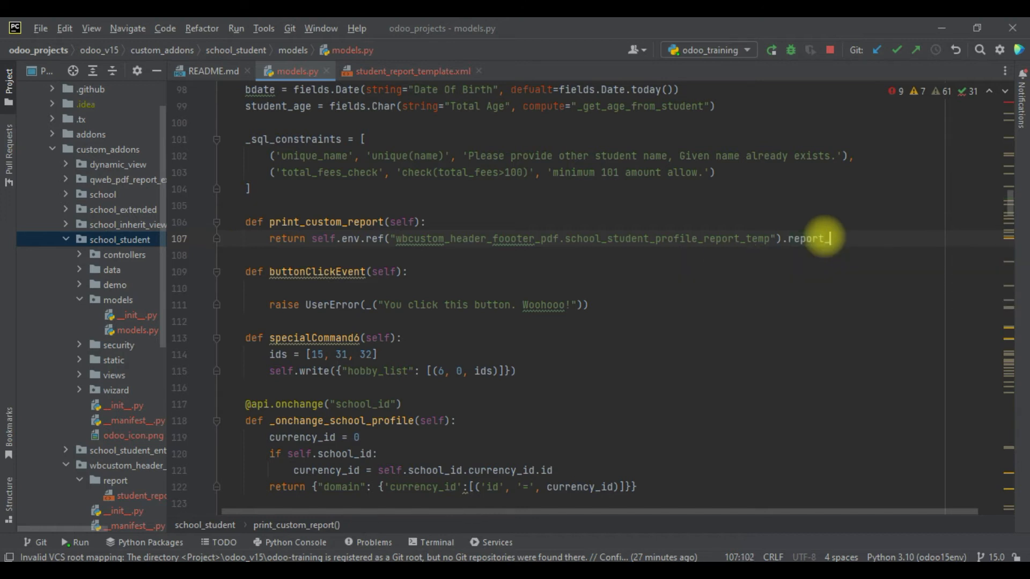
type("action")
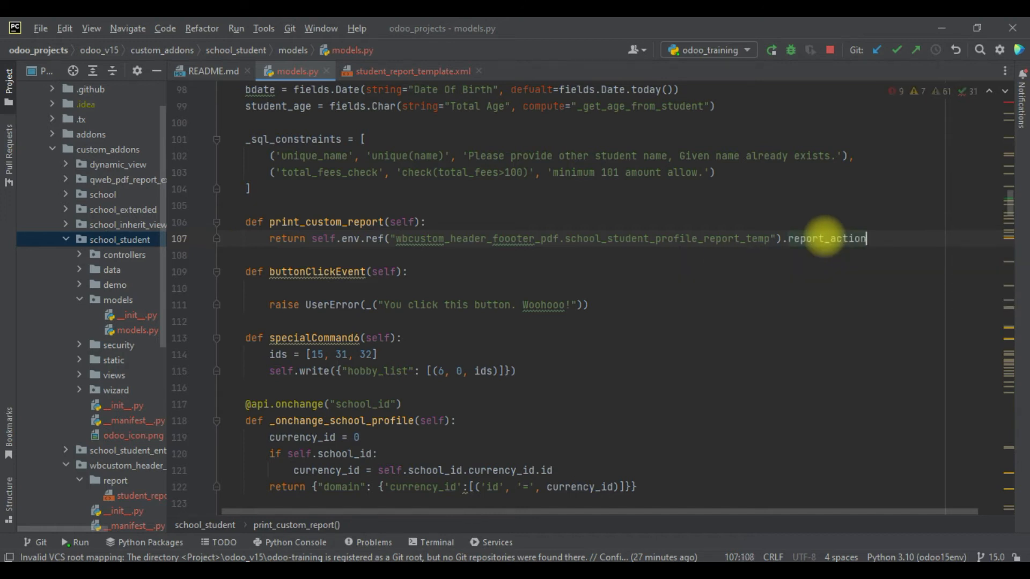
type("(self")
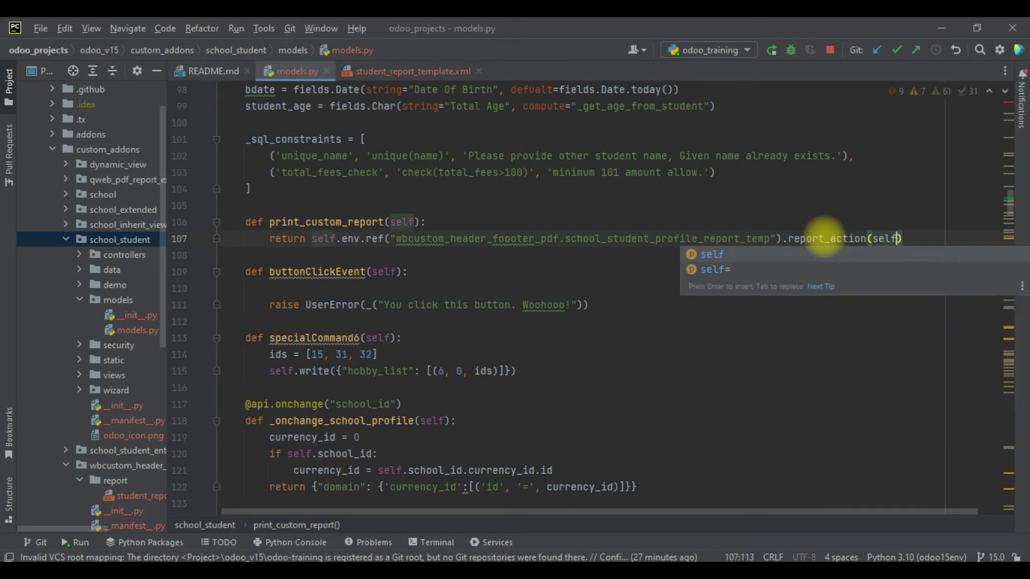
double_click(887, 238)
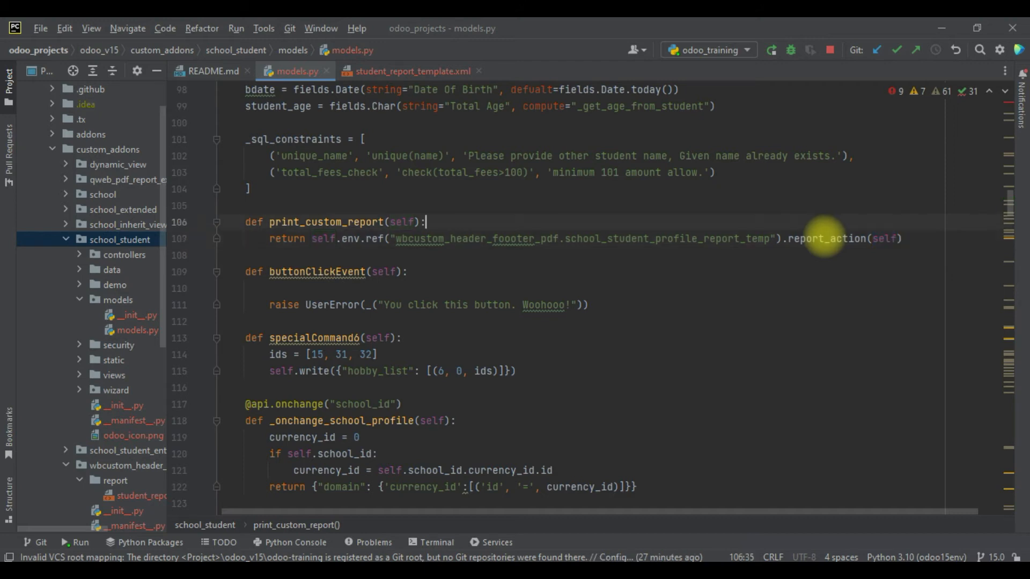
double_click(402, 222)
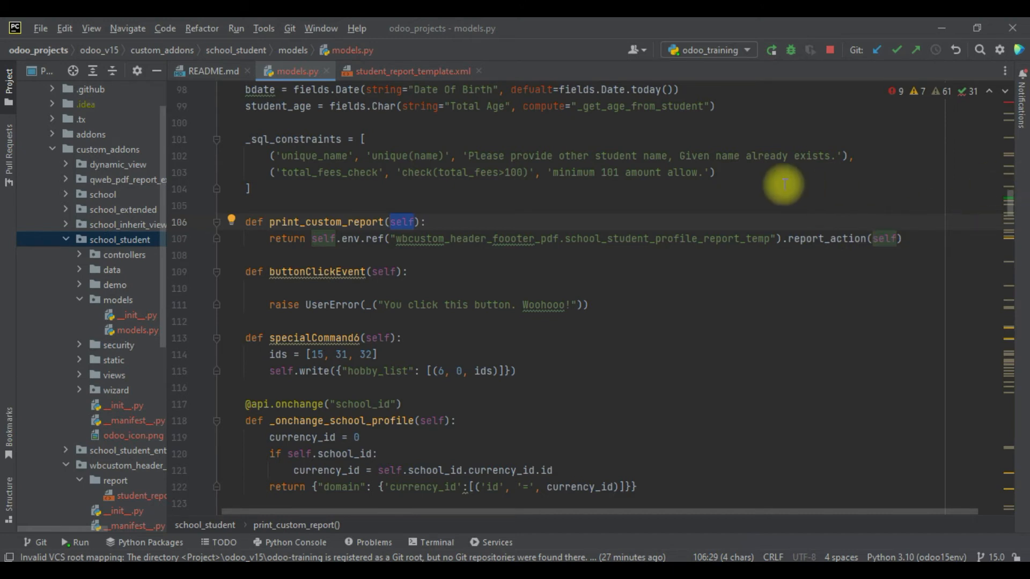
mouse_move(116, 375)
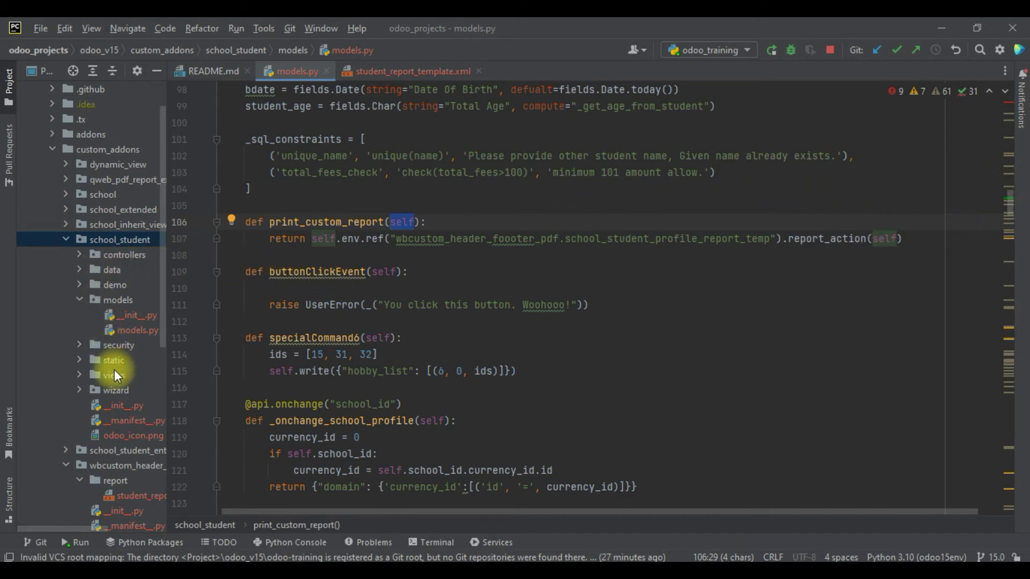
Open views.xml and locate the student form view's header
left_click(112, 376)
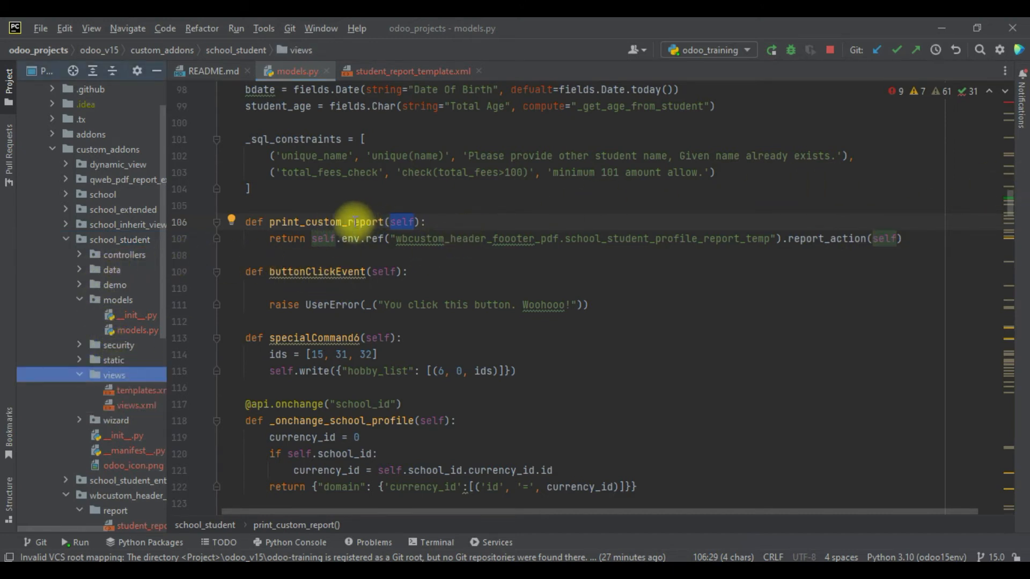
double_click(326, 222)
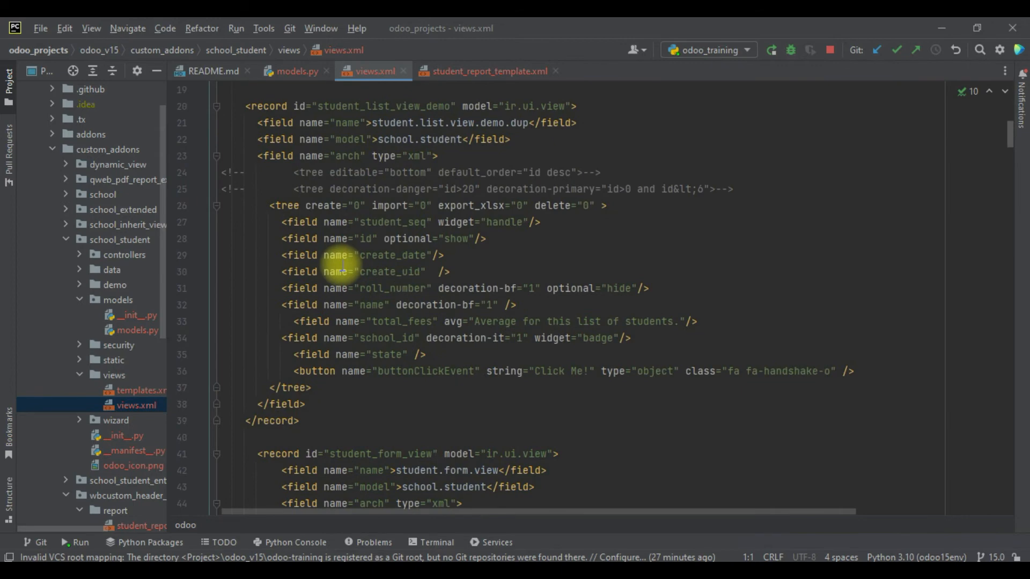
scroll("down", 3)
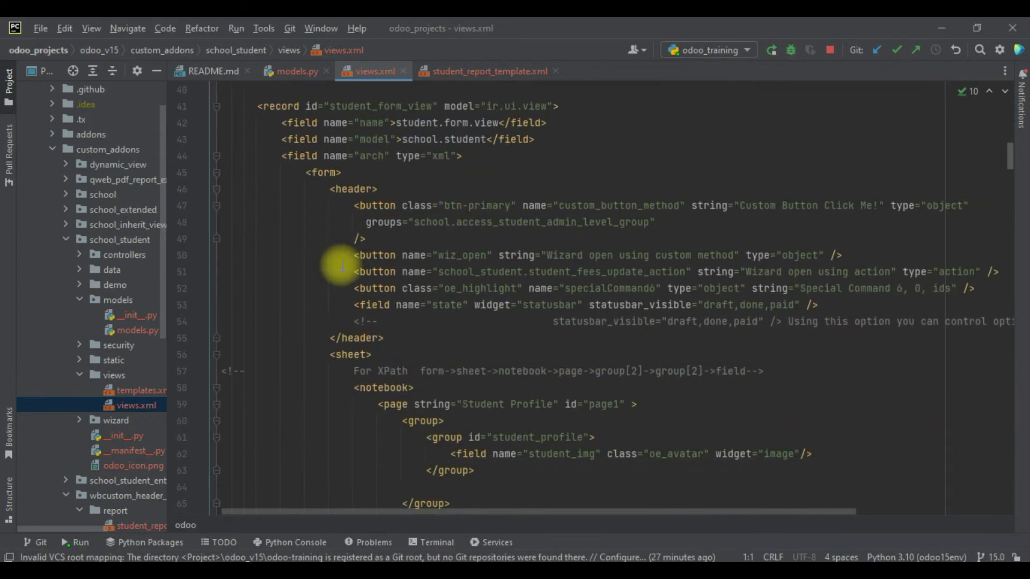
double_click(453, 138)
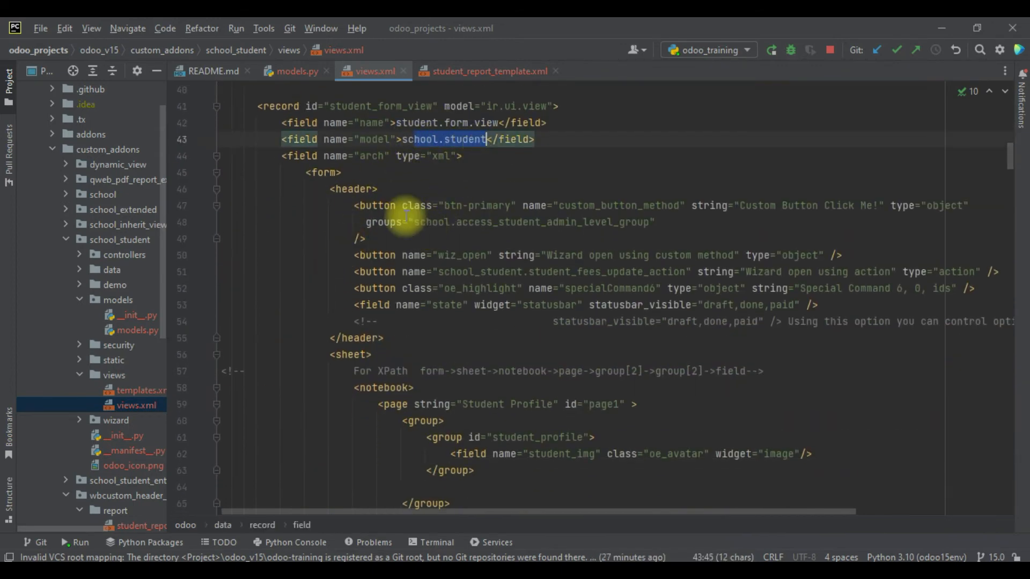
Add <button name="print_custom_report" type="object" string="Print Custom Report"/> to the header
type("<button name=\"")
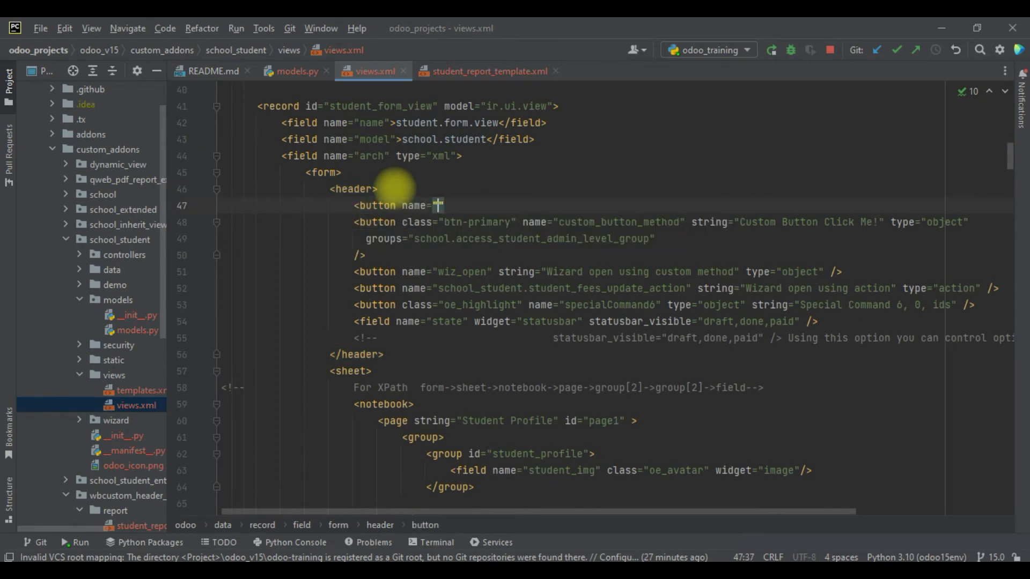
type("print_custom_report")
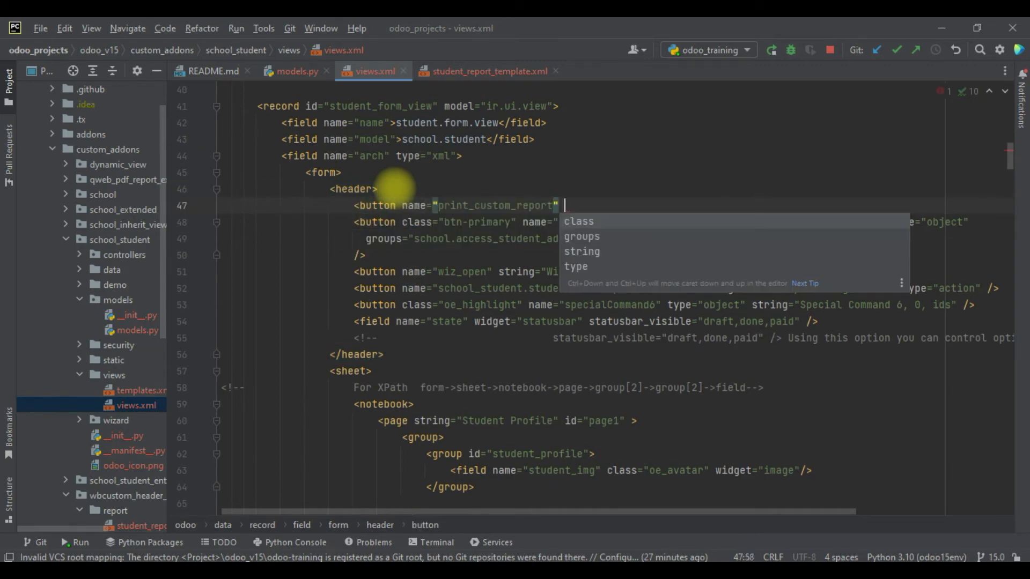
type("type=\"ob")
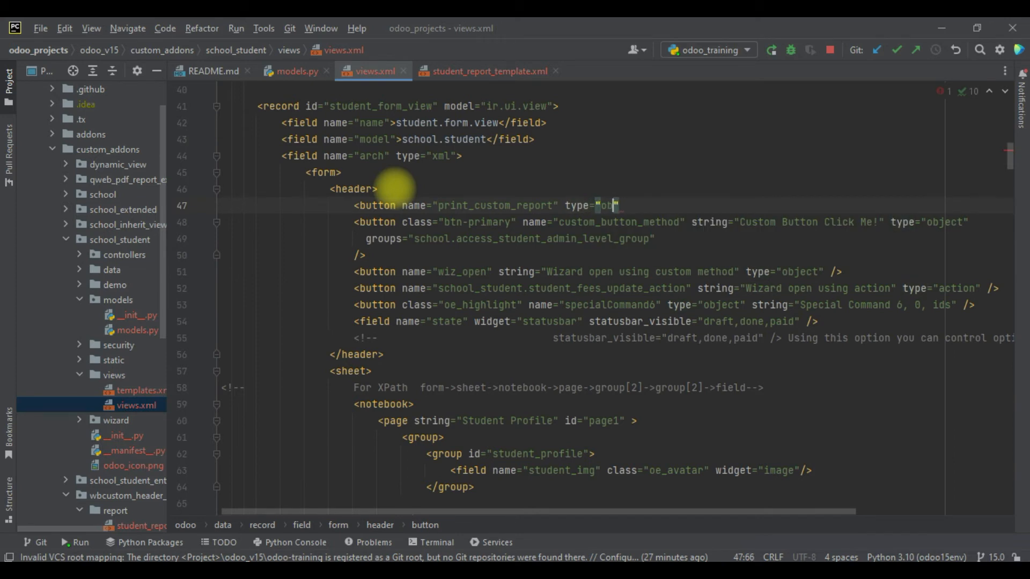
type("ject")
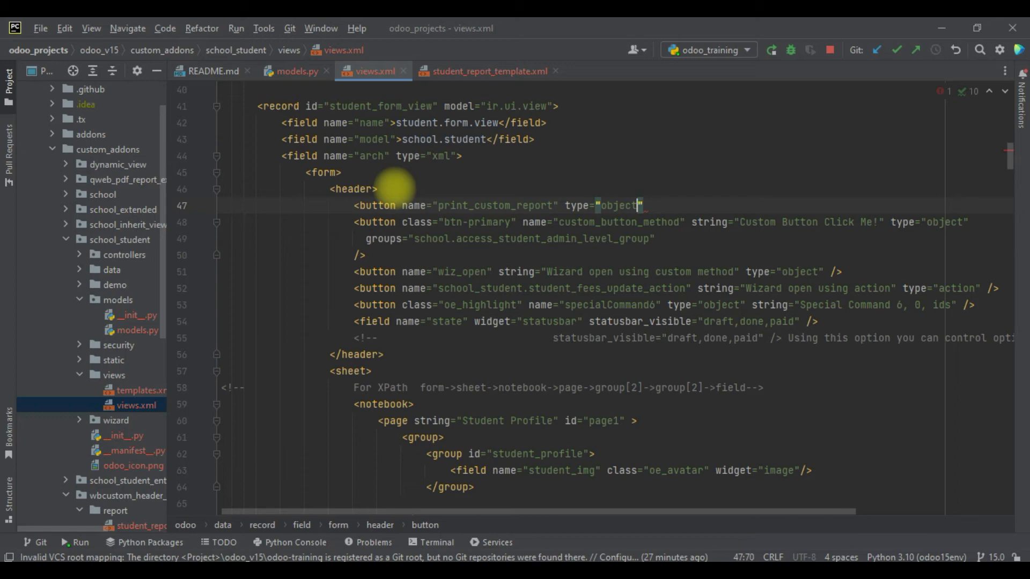
type("string=\"\"")
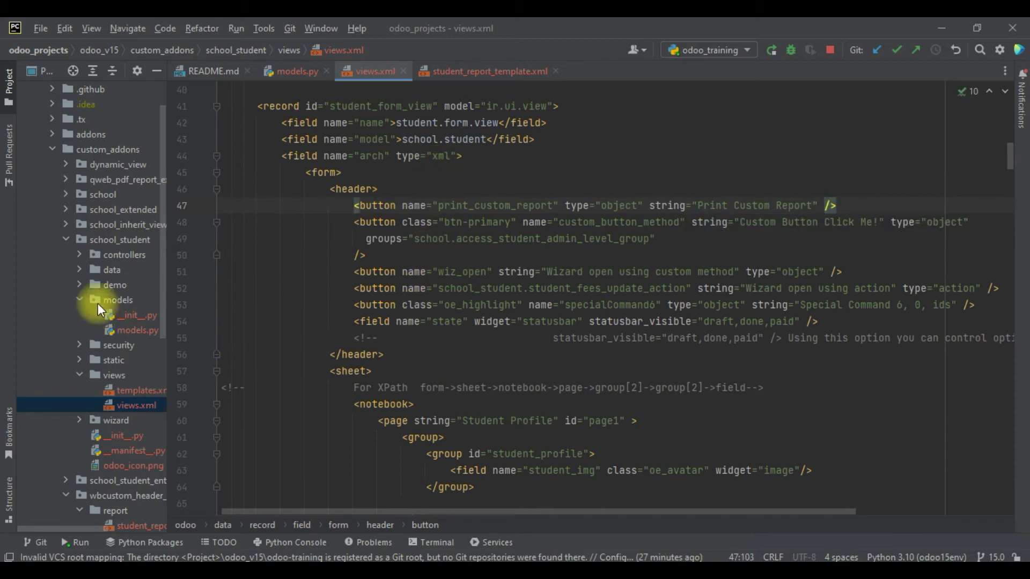
left_click(120, 239)
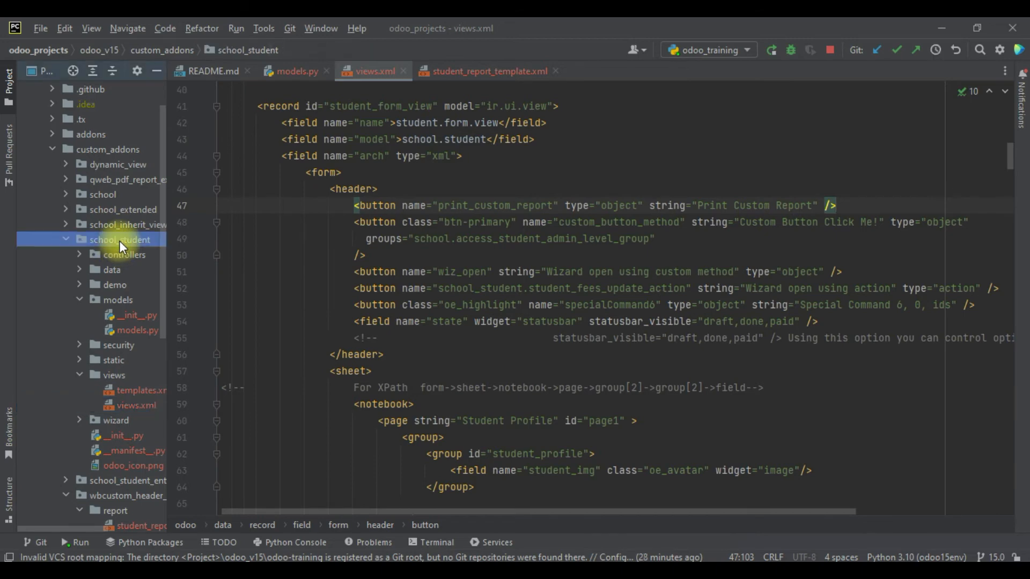
mouse_move(400, 350)
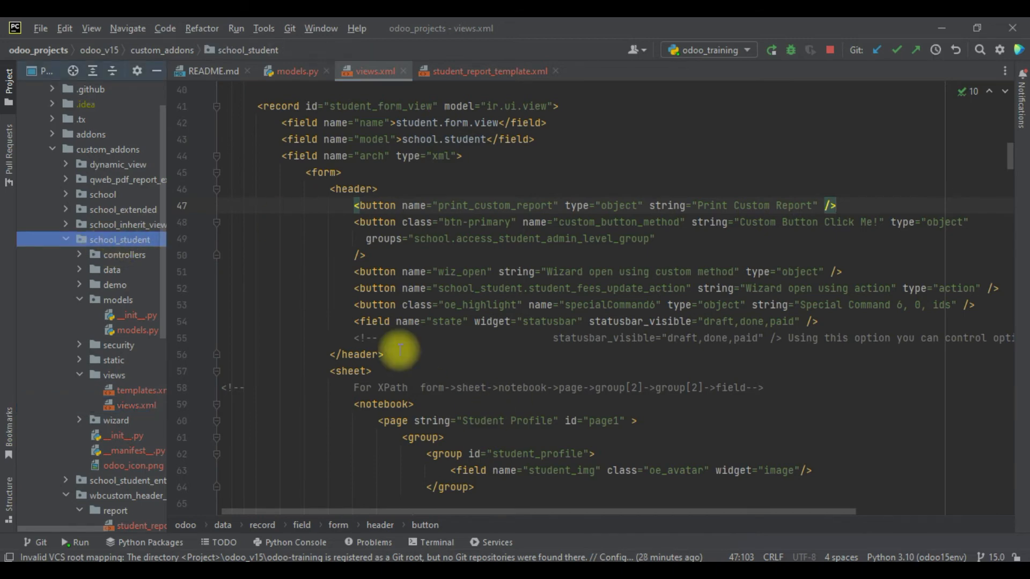
Append -u to the odoo_training run parameters and restart the Odoo server
left_click(707, 51)
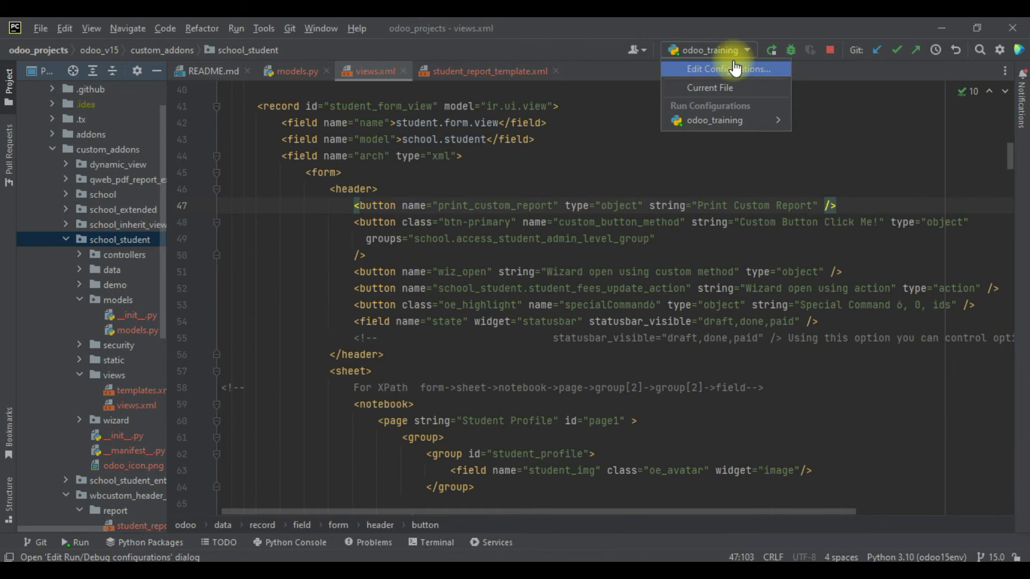
left_click(718, 68)
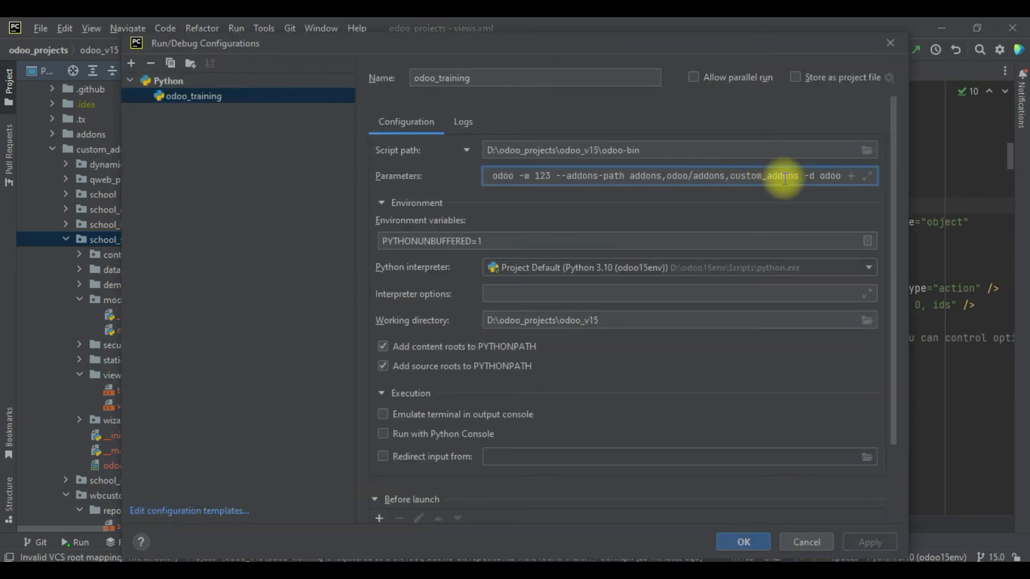
type("-u")
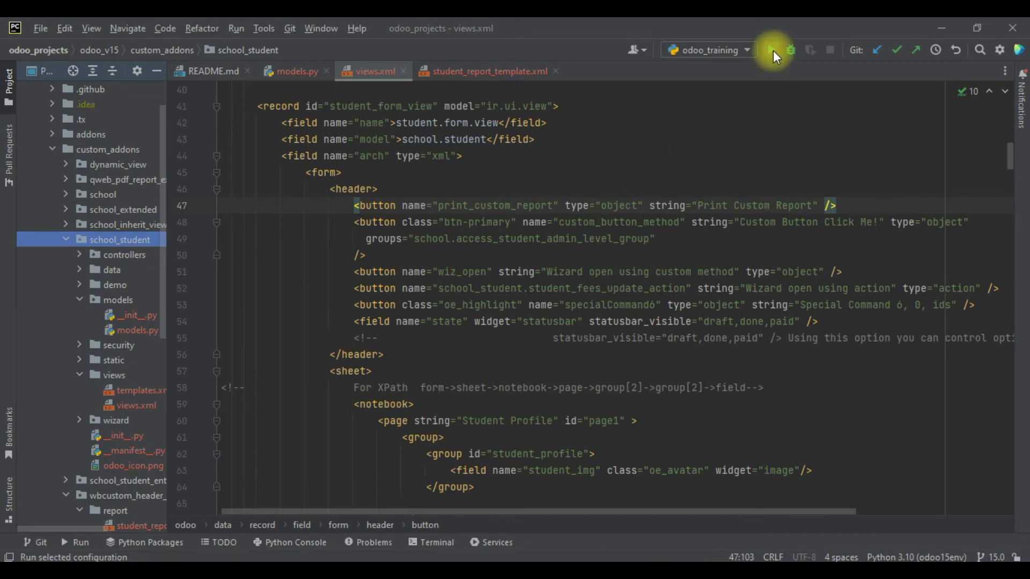
left_click(771, 50)
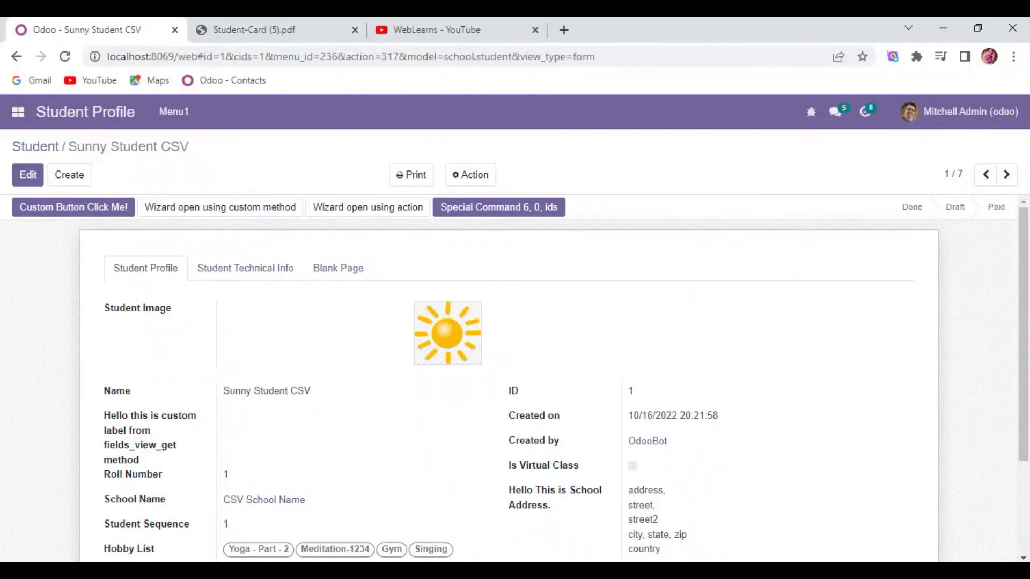
mouse_move(65, 57)
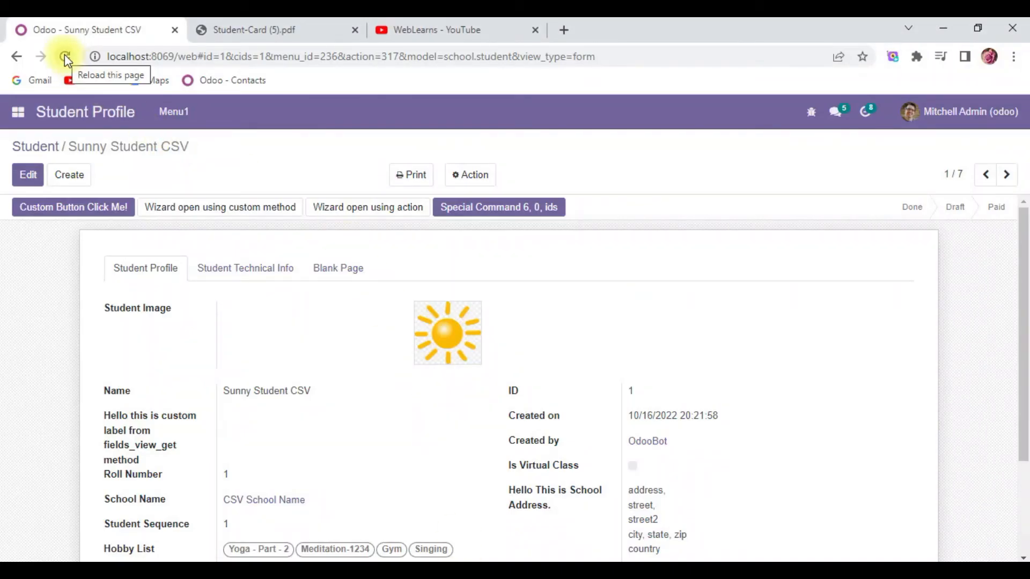
Reload the Sunny Student CSV form page in Chrome after the server restart
left_click(64, 57)
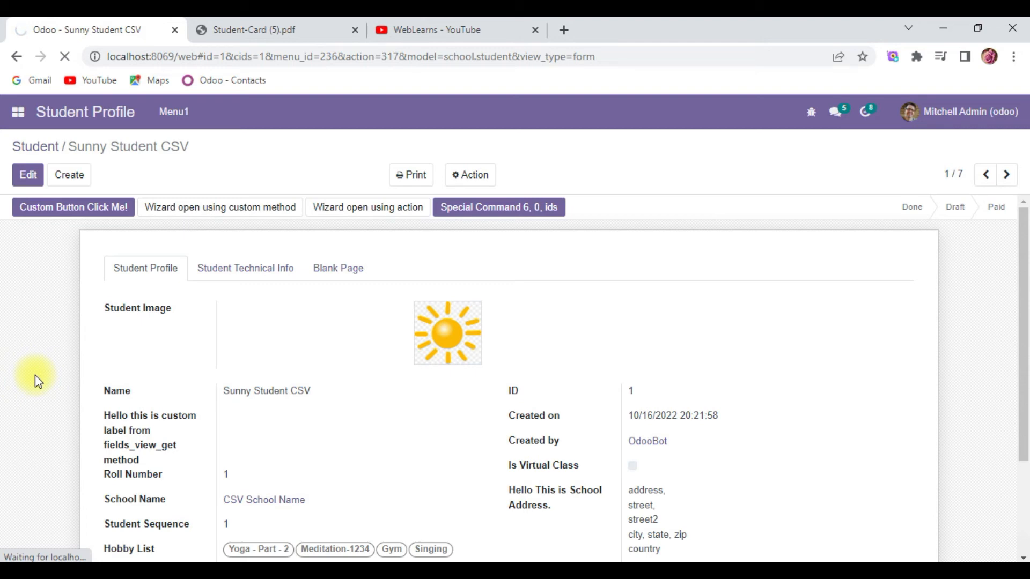
mouse_move(40, 282)
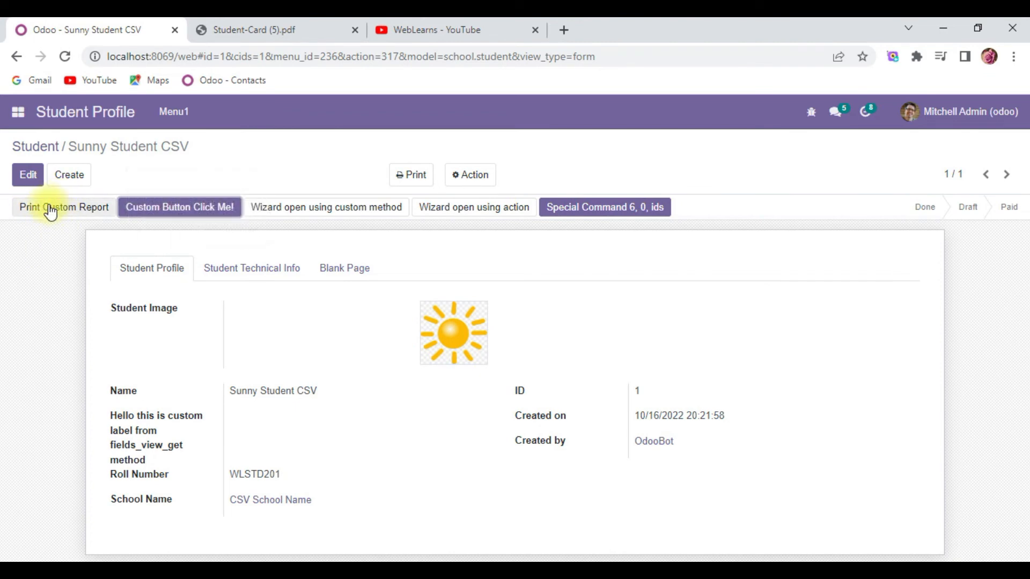
Use the new Print Custom Report header button to generate the Student Card PDF
left_click(64, 207)
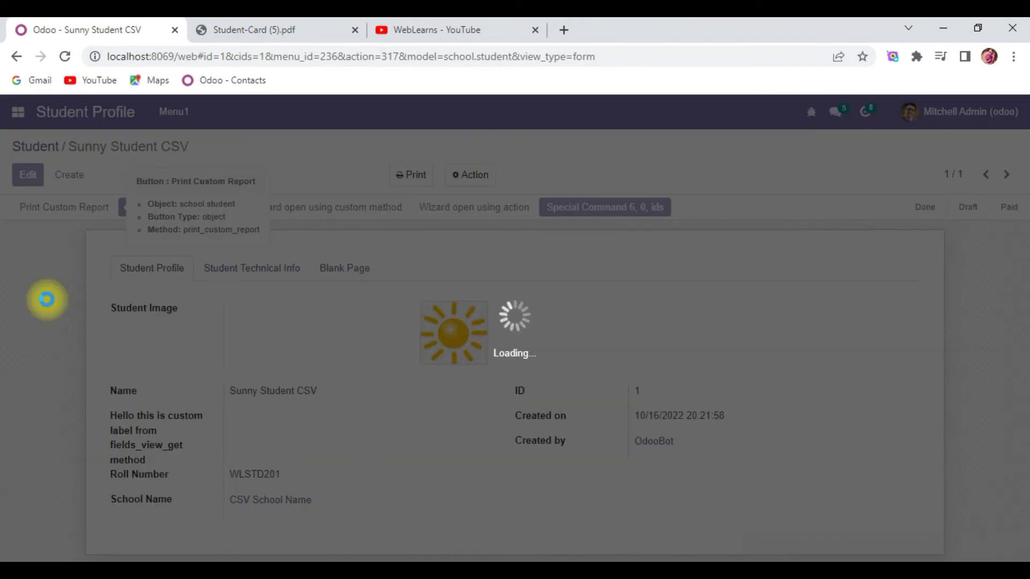
mouse_move(558, 343)
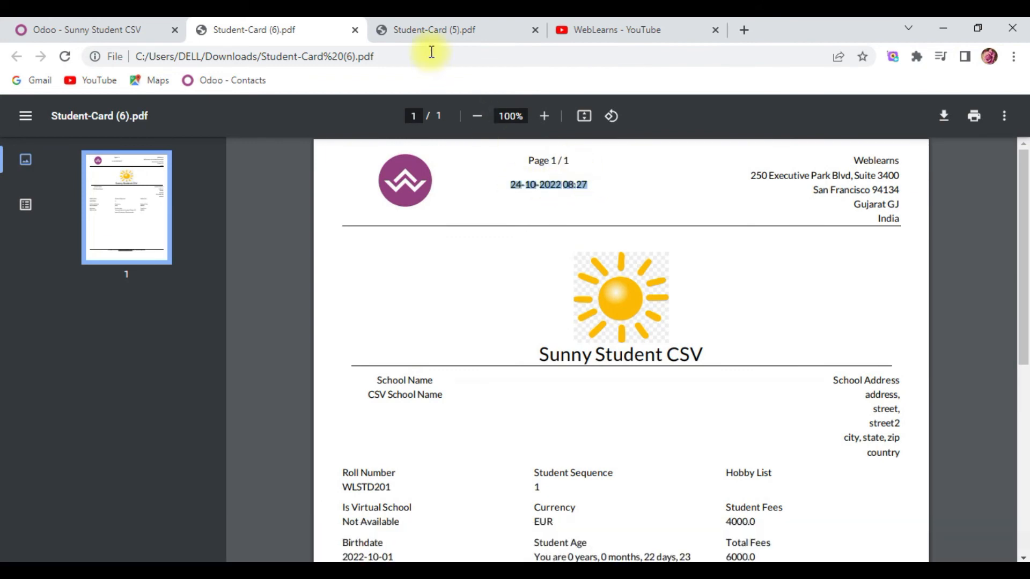
Compare Student-Card (6) at 08:27 against Student-Card (5) at 08:22, then close both PDF tabs
left_click(453, 30)
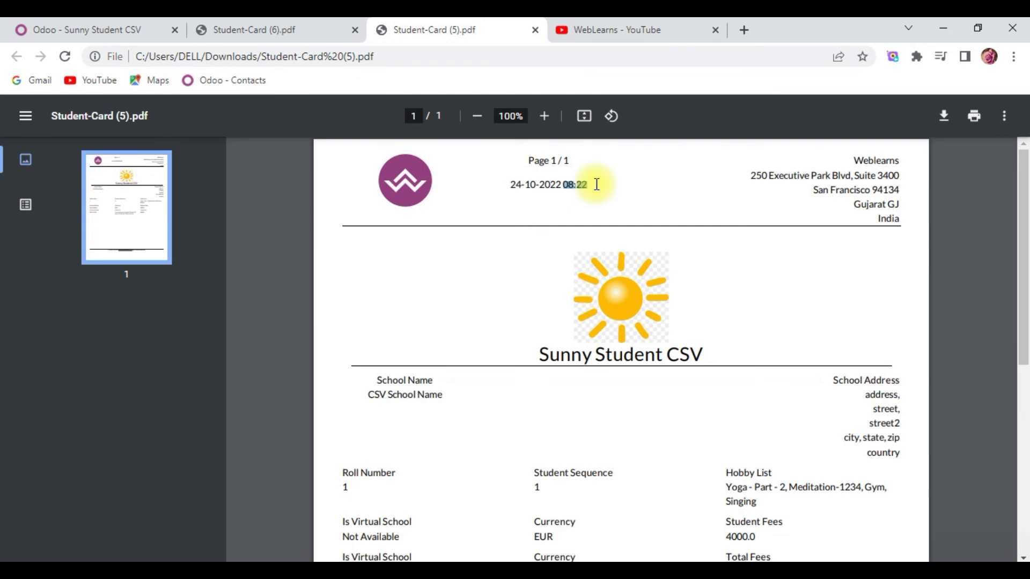
left_click(275, 30)
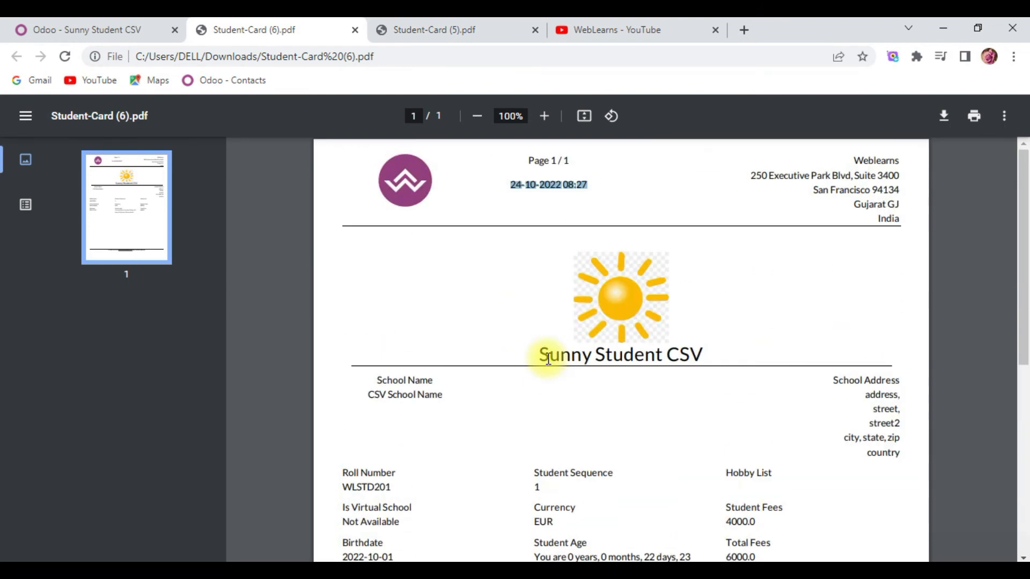
left_click(355, 30)
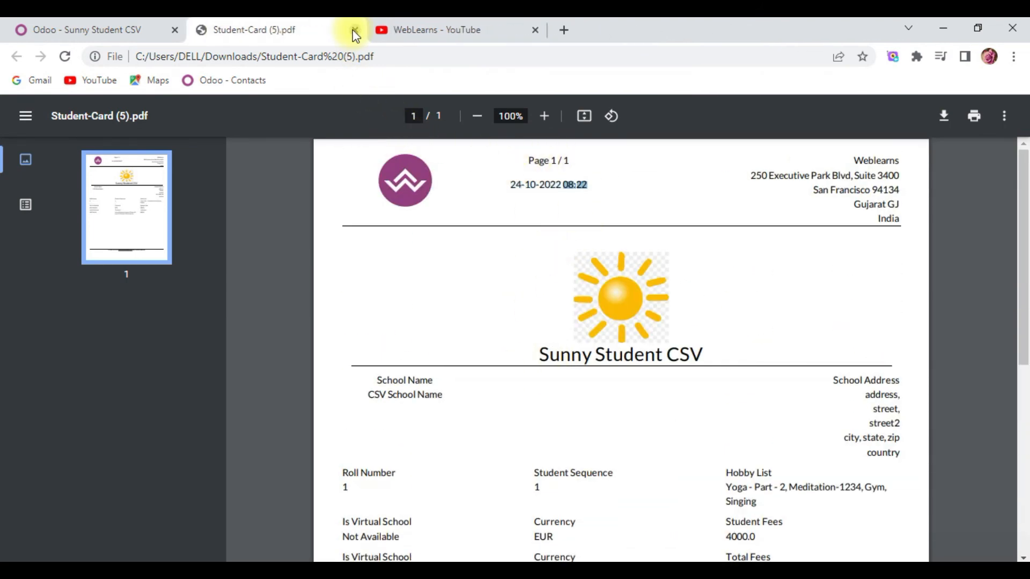
left_click(355, 30)
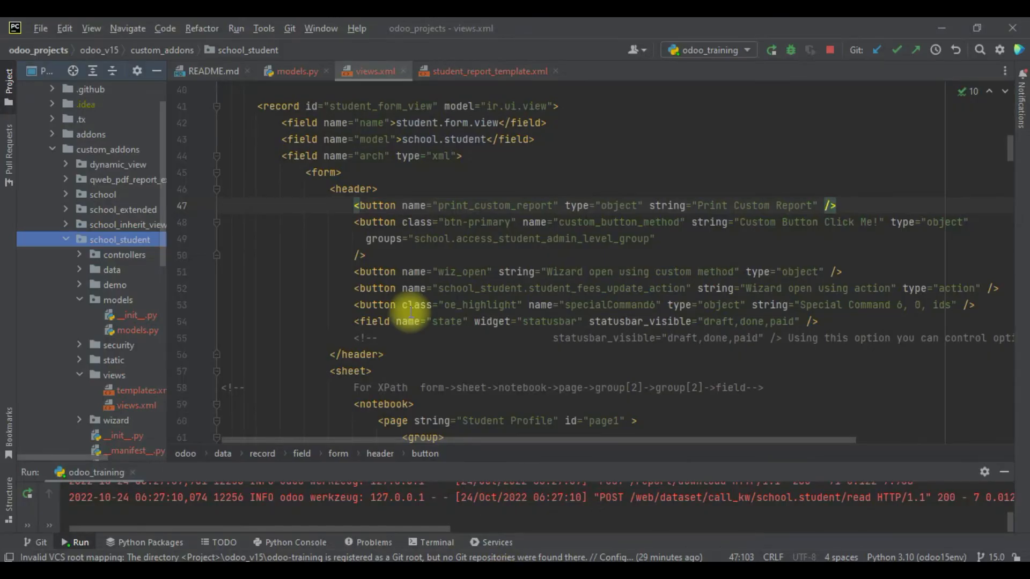
Return to models.py and point out the print_custom_report method definition
left_click(294, 71)
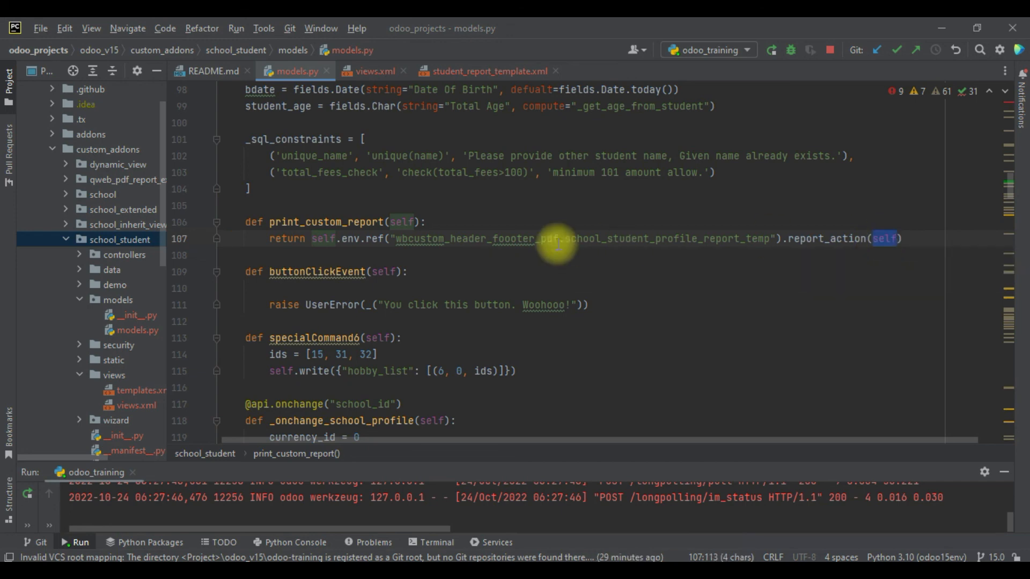
left_click(427, 222)
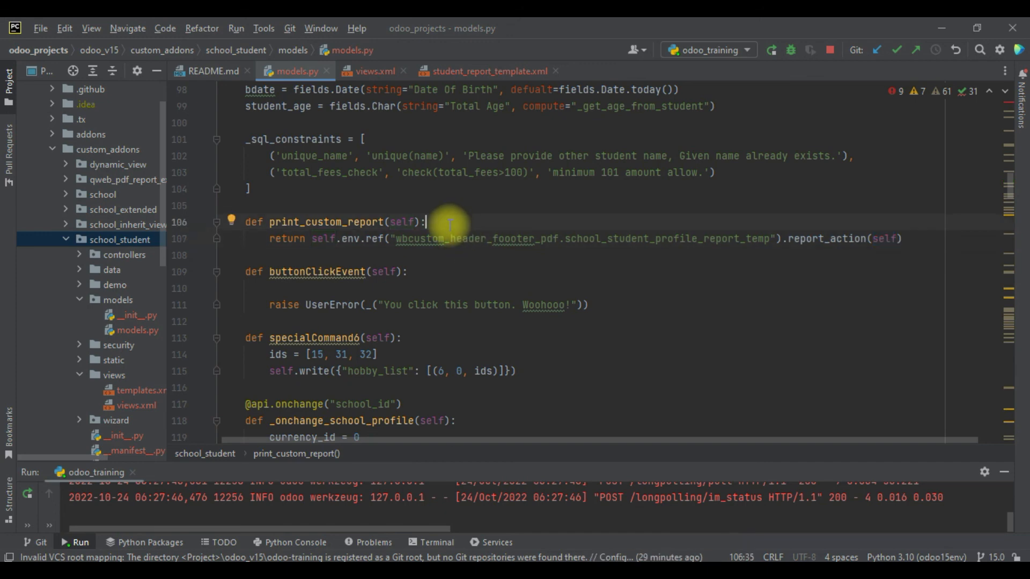